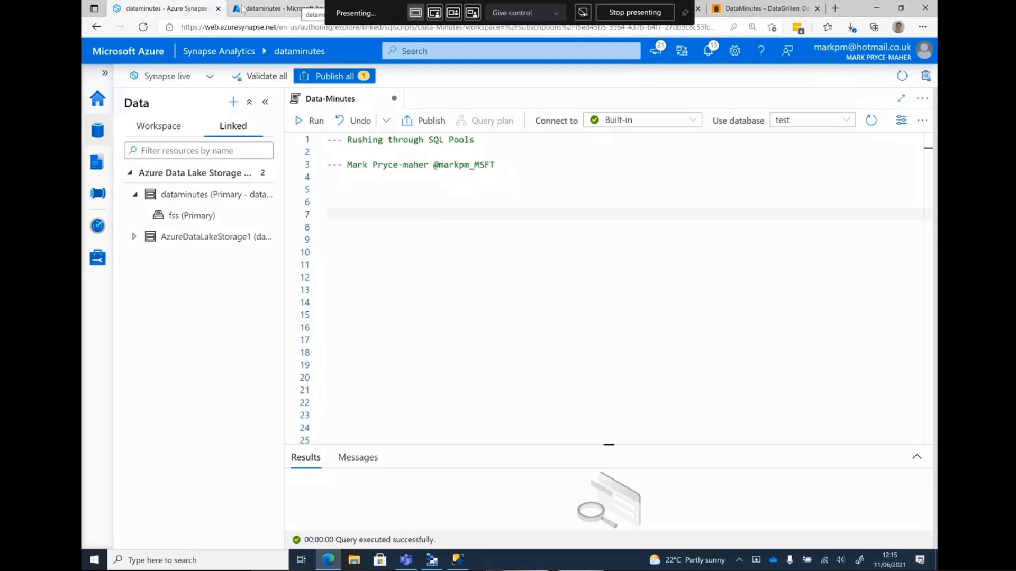
- Scroll to the script's Agenda comments and open the serverless SQL pool best-practices article
{"action": "scroll", "scroll_direction": "down", "scroll_amount": 3}
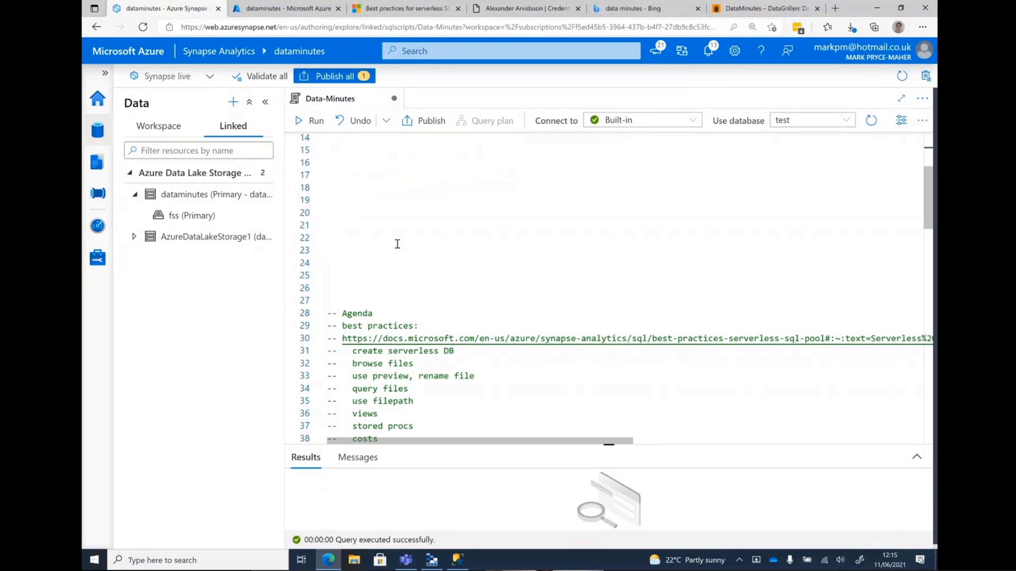
{"action": "scroll", "scroll_direction": "down", "scroll_amount": 3}
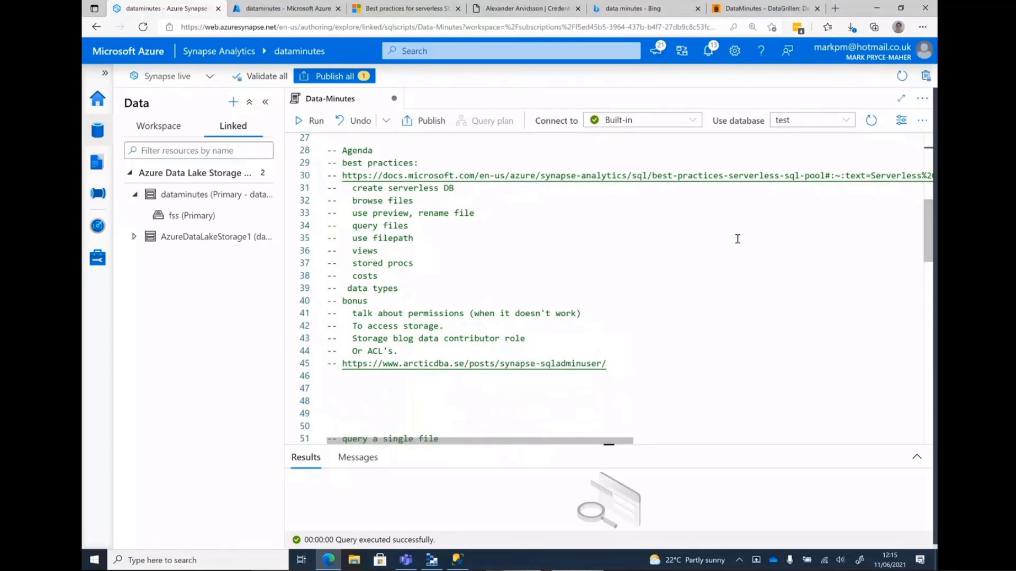
{"action": "left_click_drag", "start_coordinate": [342, 175], "coordinate": [566, 175]}
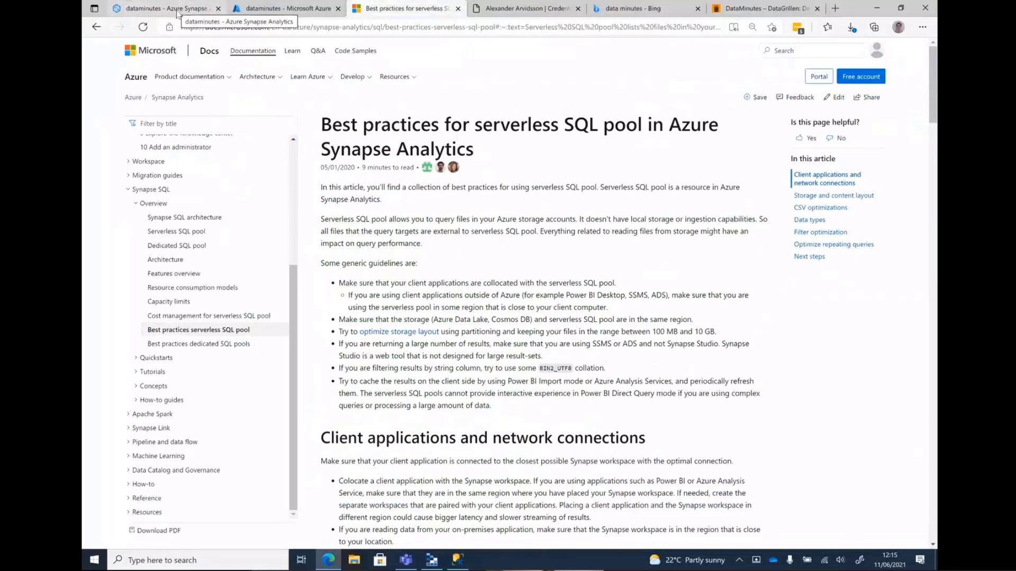
{"action": "left_click", "coordinate": [165, 8]}
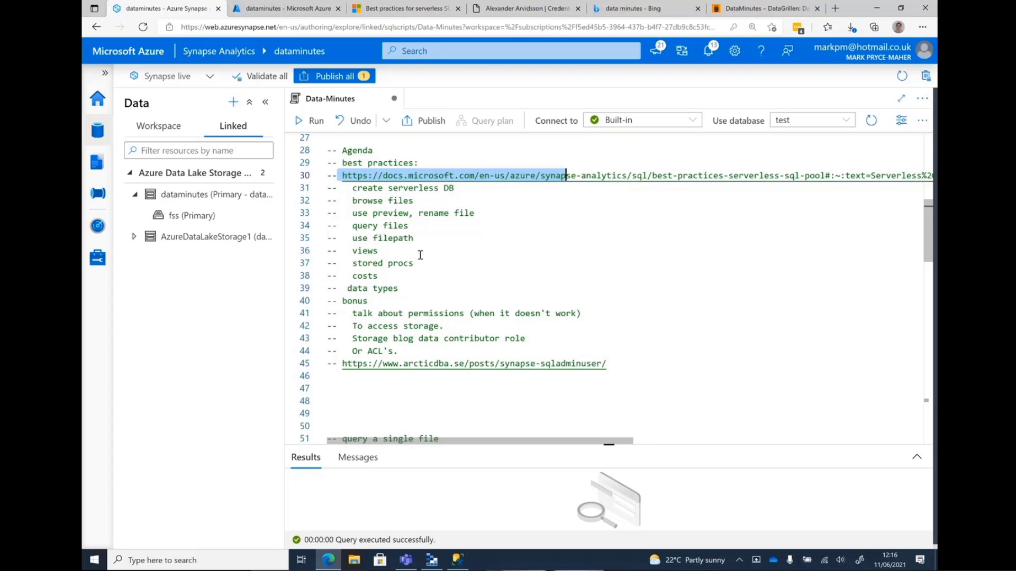
{"action": "mouse_move", "coordinate": [404, 296]}
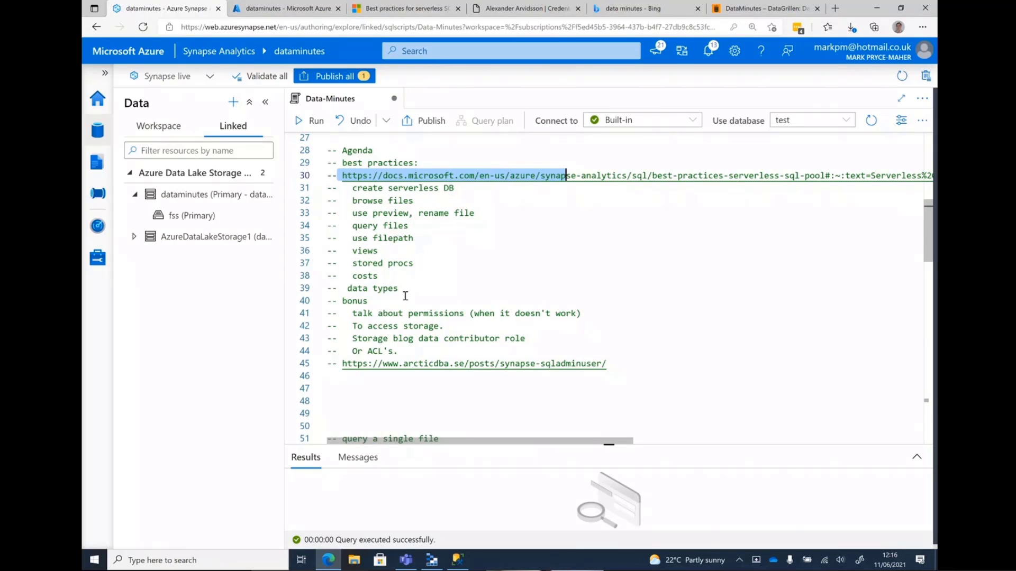
{"action": "left_click_drag", "start_coordinate": [354, 313], "coordinate": [400, 350]}
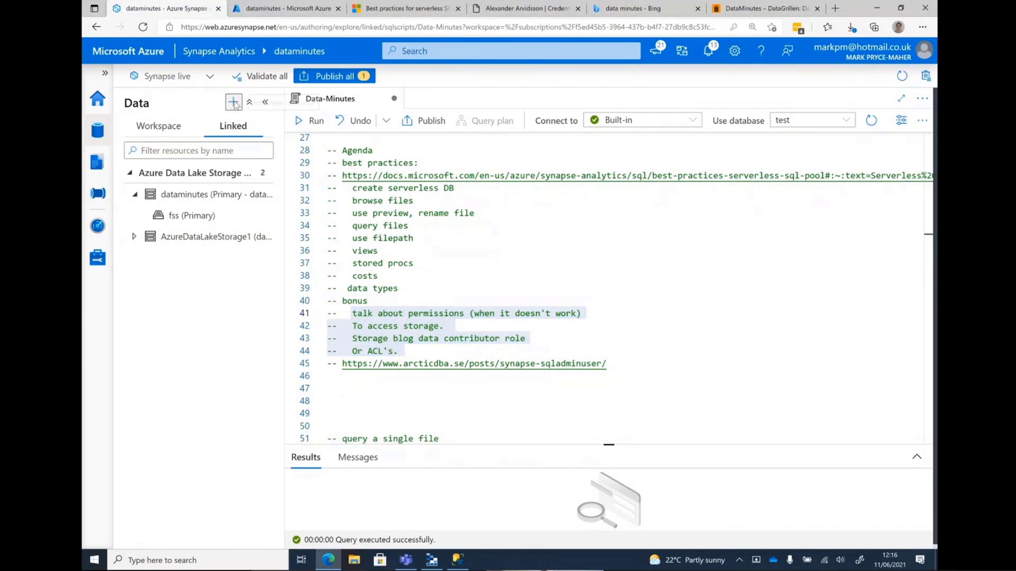
- Create the serverless database 'dataminutes' and list it beside test under workspace databases
{"action": "left_click", "coordinate": [233, 102]}
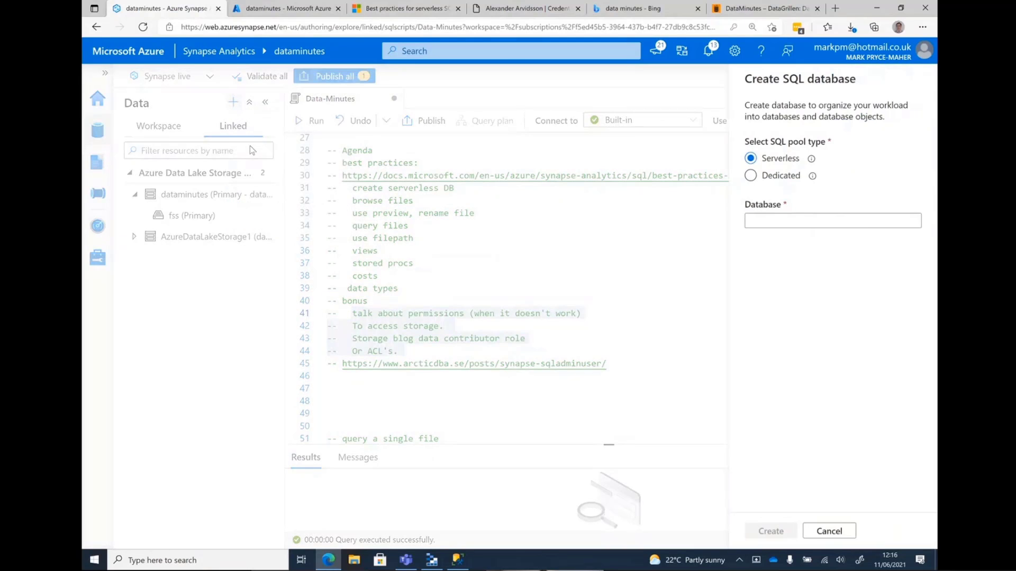
{"action": "left_click", "coordinate": [832, 220]}
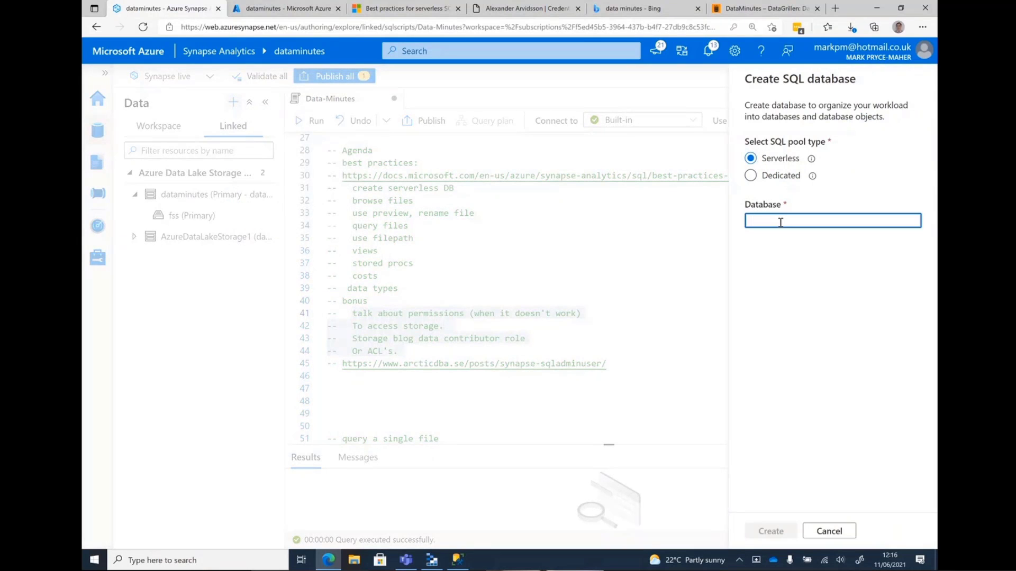
{"action": "type", "text": "dataminutes"}
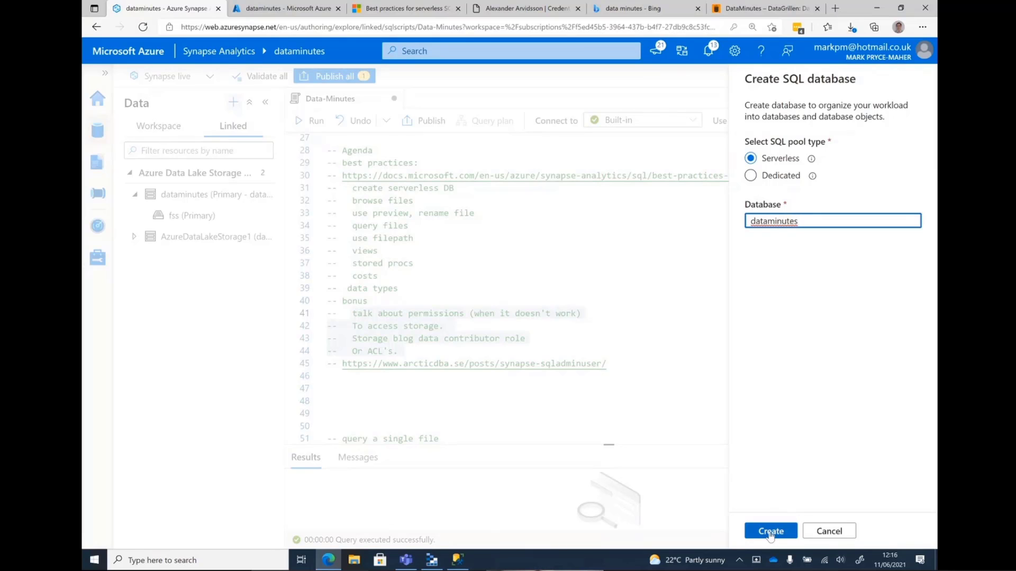
{"action": "left_click", "coordinate": [770, 531]}
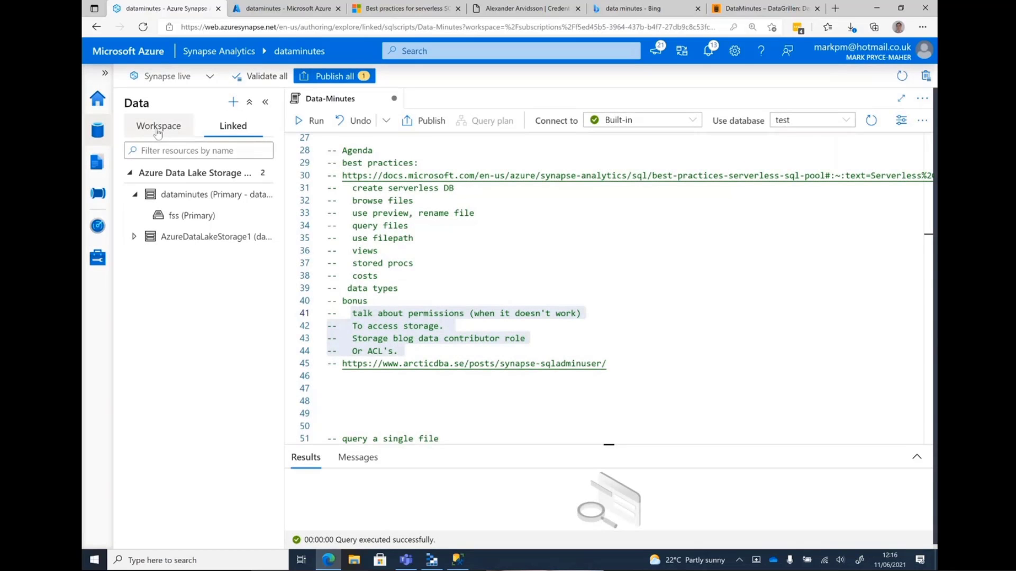
{"action": "left_click", "coordinate": [159, 126]}
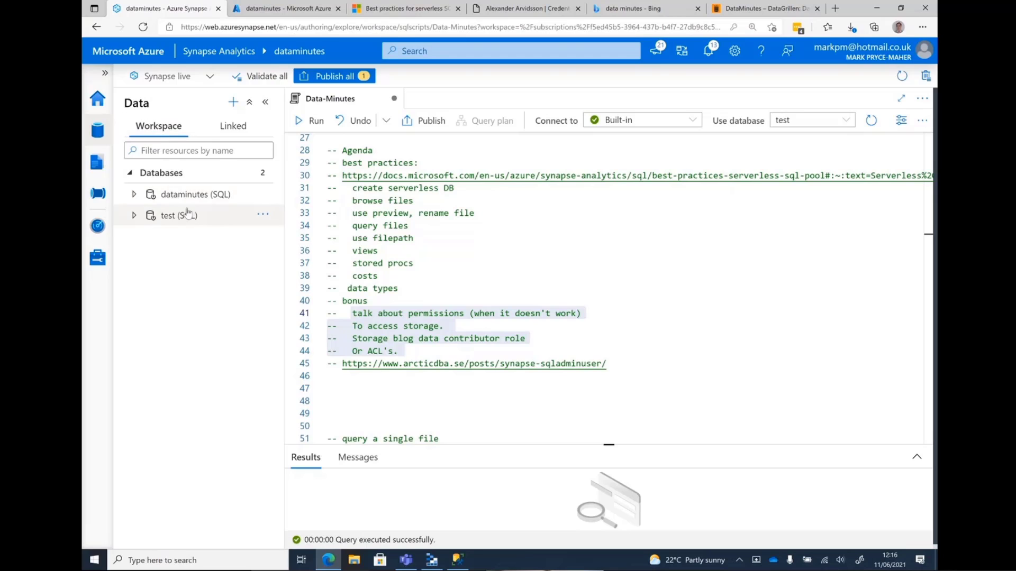
{"action": "mouse_move", "coordinate": [178, 216]}
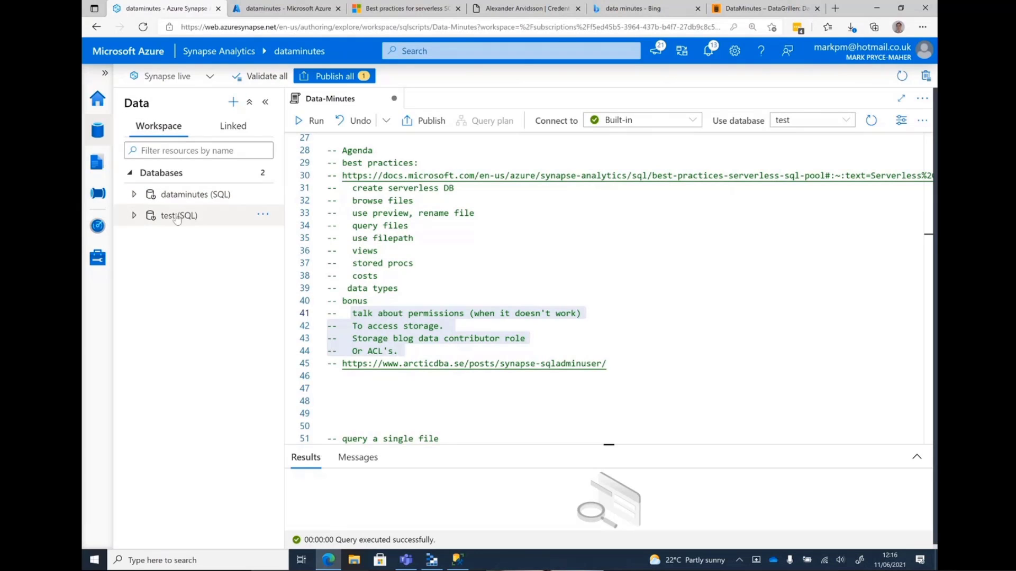
{"action": "mouse_move", "coordinate": [178, 215]}
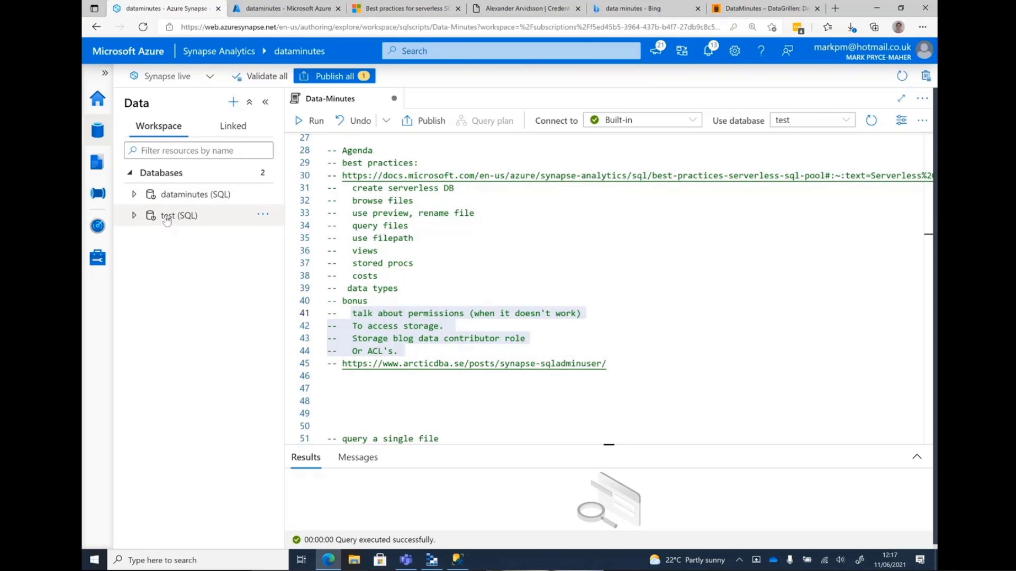
{"action": "mouse_move", "coordinate": [164, 223]}
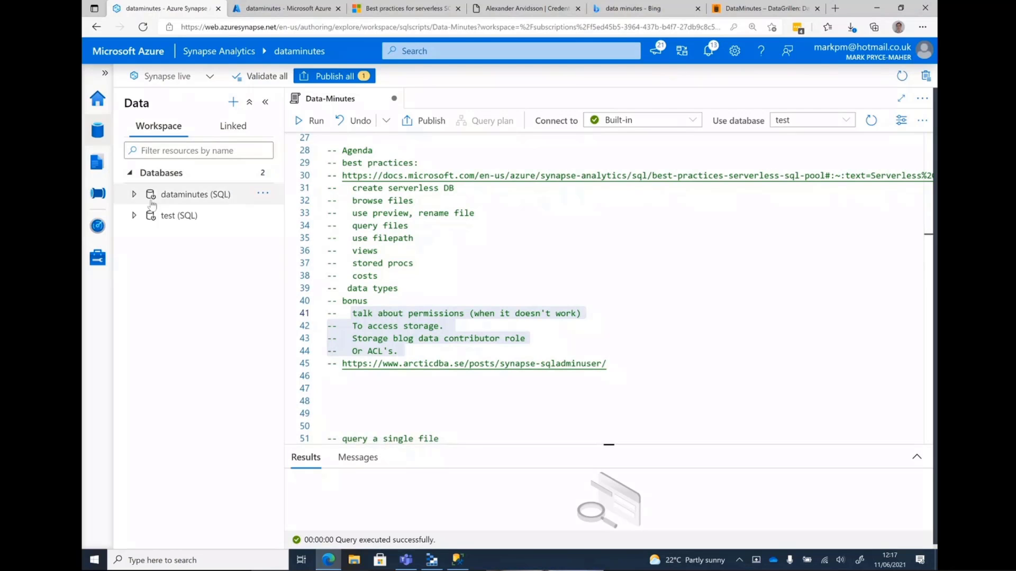
- Browse fss (Primary) > data > more files and preview carter.txt's comma-separated sales rows
{"action": "left_click", "coordinate": [233, 126]}
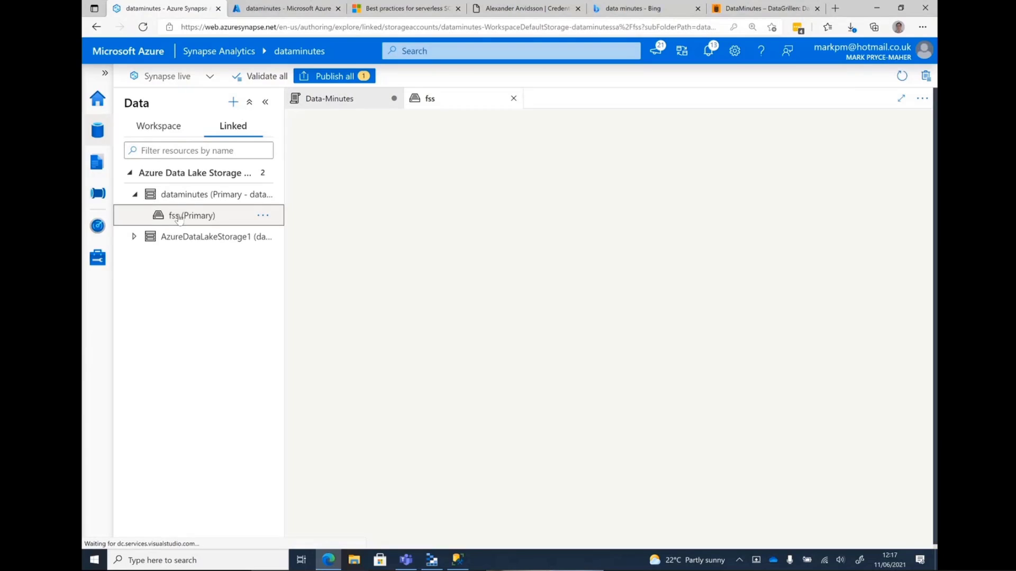
{"action": "left_click", "coordinate": [191, 215]}
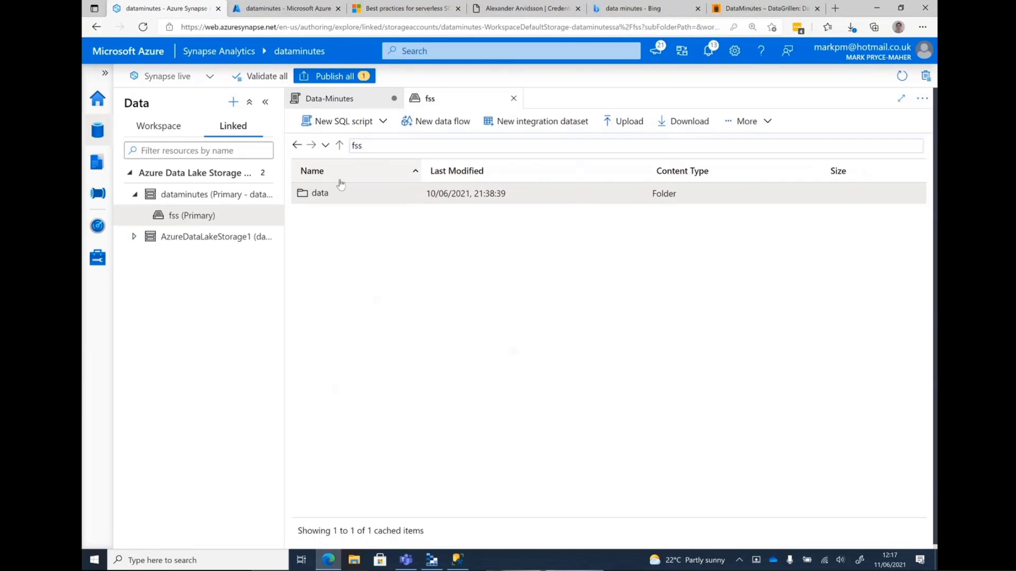
{"action": "double_click", "coordinate": [319, 193]}
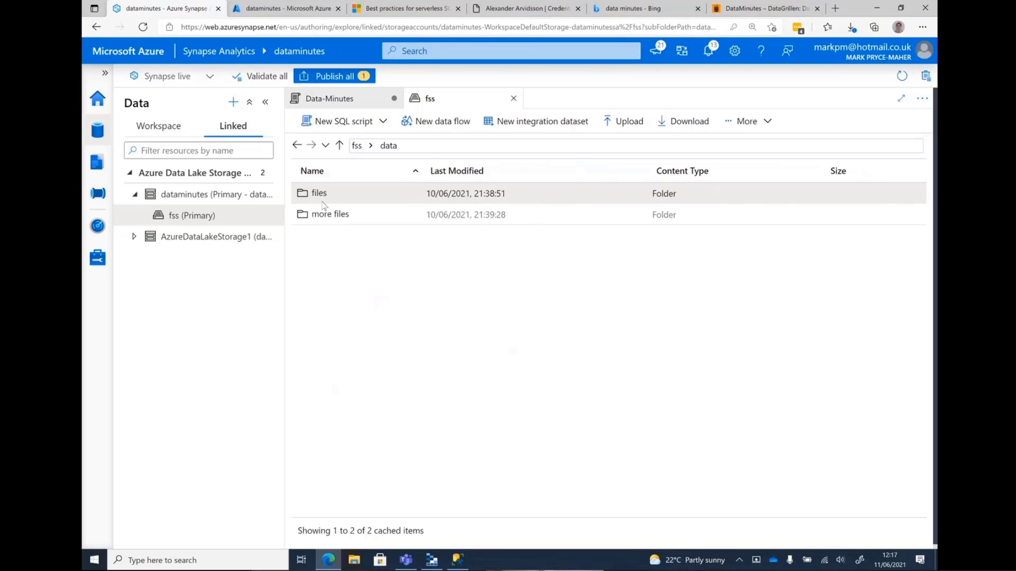
{"action": "double_click", "coordinate": [330, 213]}
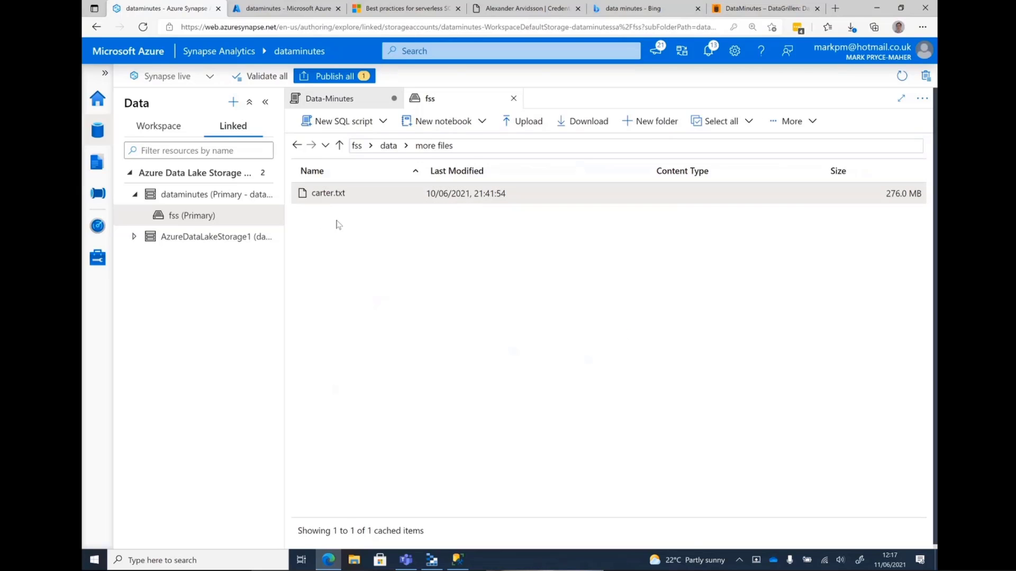
{"action": "mouse_move", "coordinate": [328, 193]}
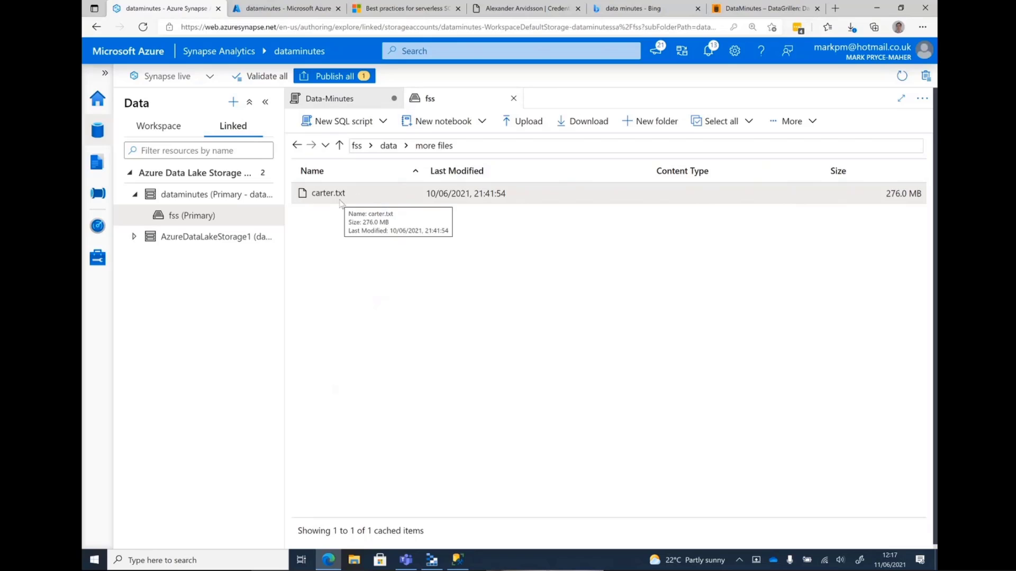
{"action": "mouse_move", "coordinate": [333, 204]}
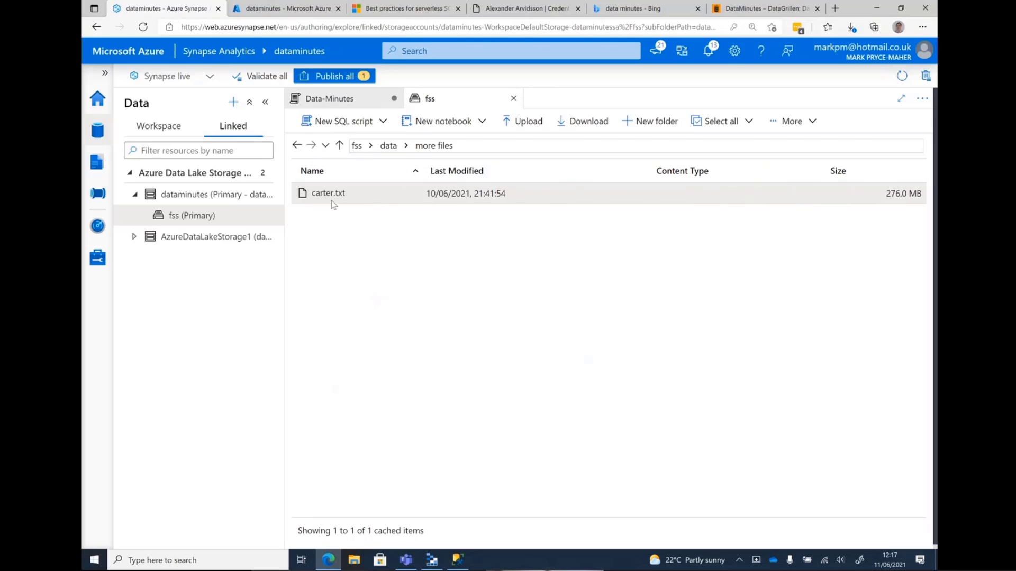
{"action": "right_click", "coordinate": [328, 193]}
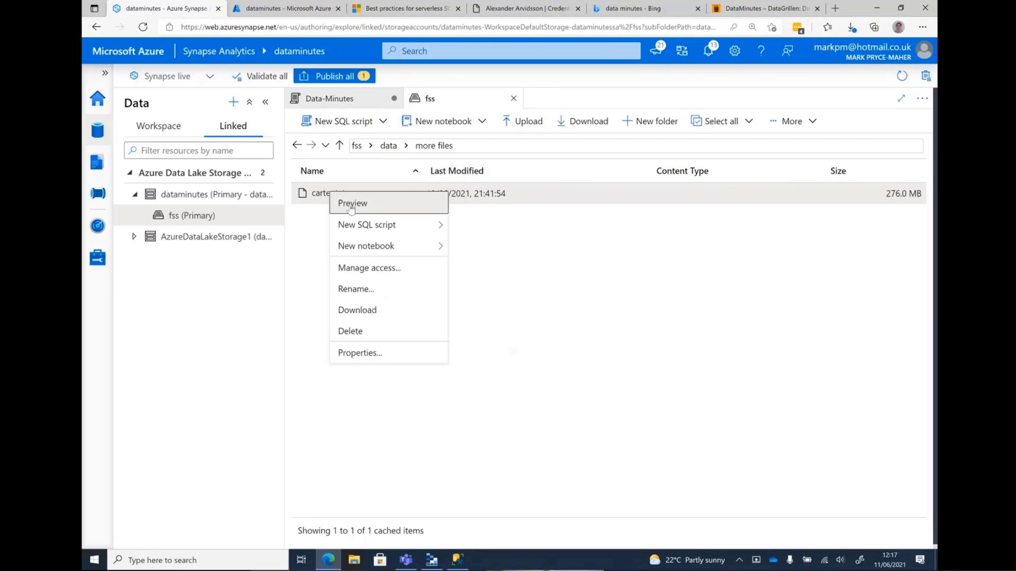
{"action": "left_click", "coordinate": [353, 203]}
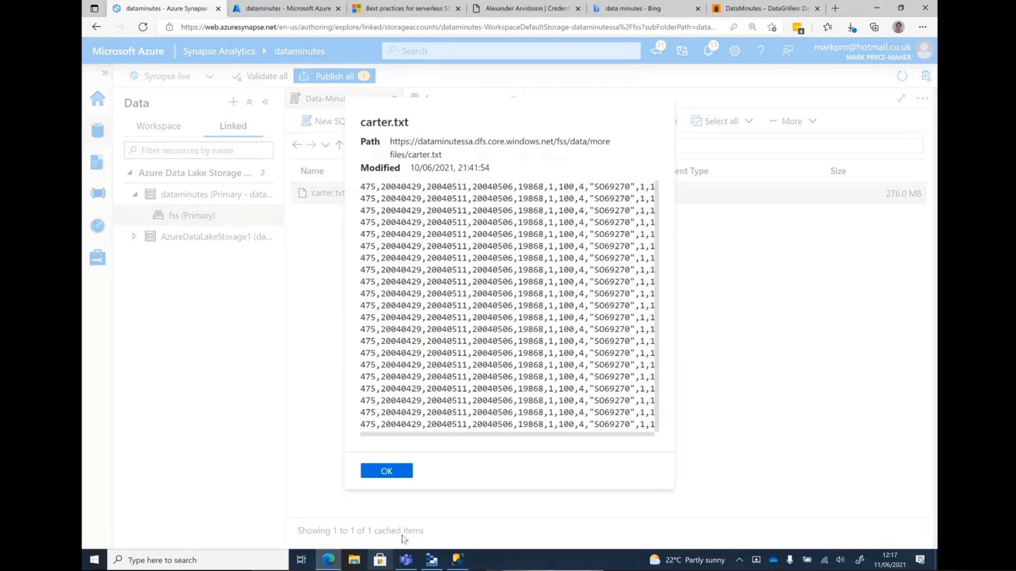
{"action": "right_click", "coordinate": [327, 193]}
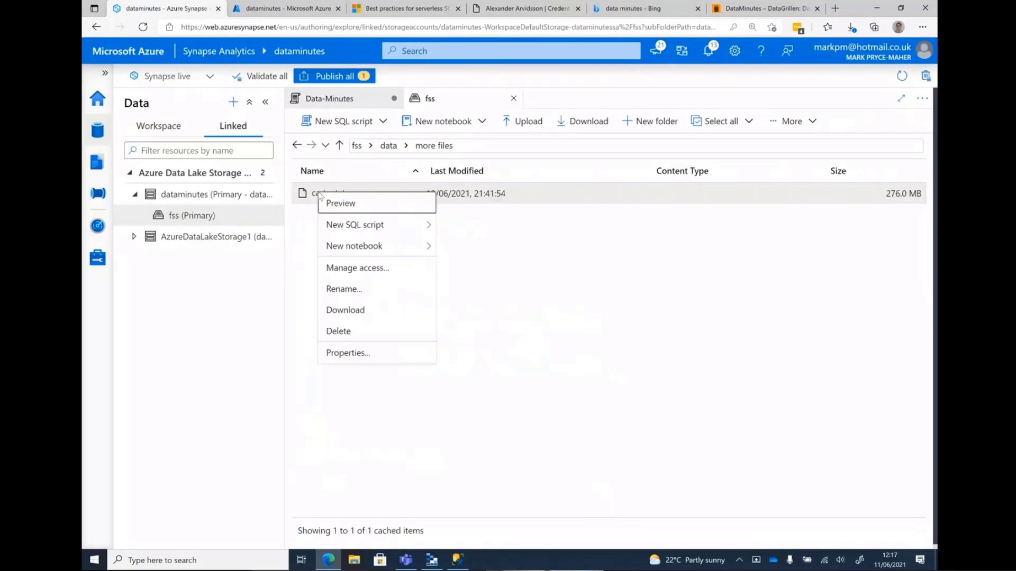
{"action": "mouse_move", "coordinate": [355, 225]}
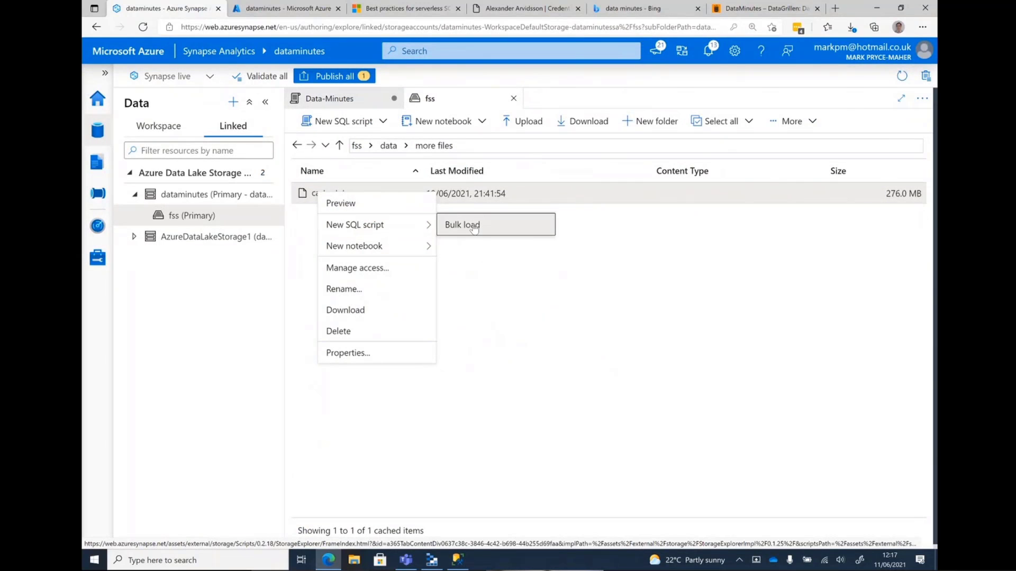
{"action": "mouse_move", "coordinate": [453, 224]}
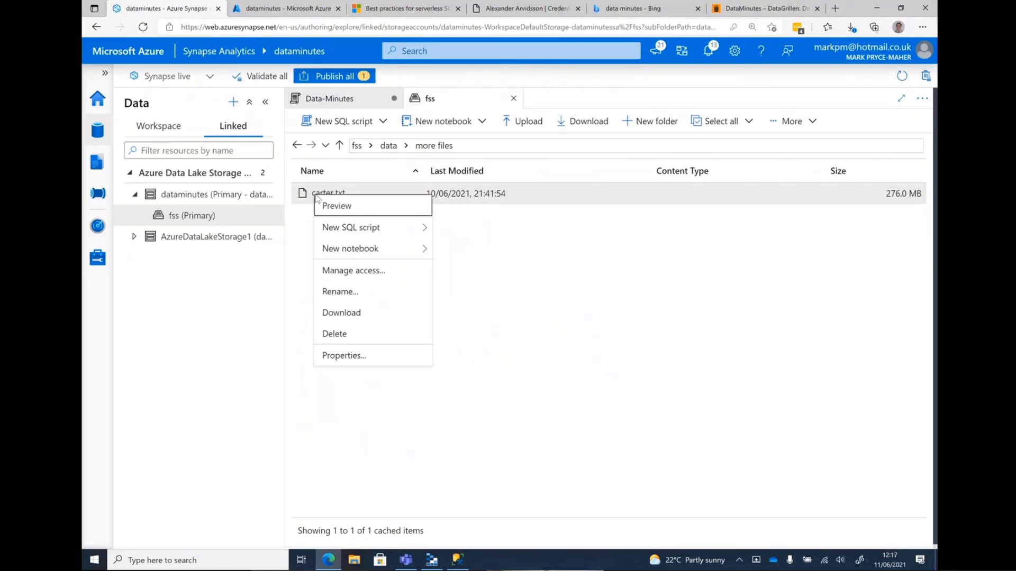
- Rename carter.txt to carter.csv and run its generated SELECT TOP 100 query
{"action": "left_click", "coordinate": [340, 291]}
{"action": "type", "text": "carter.csv"}
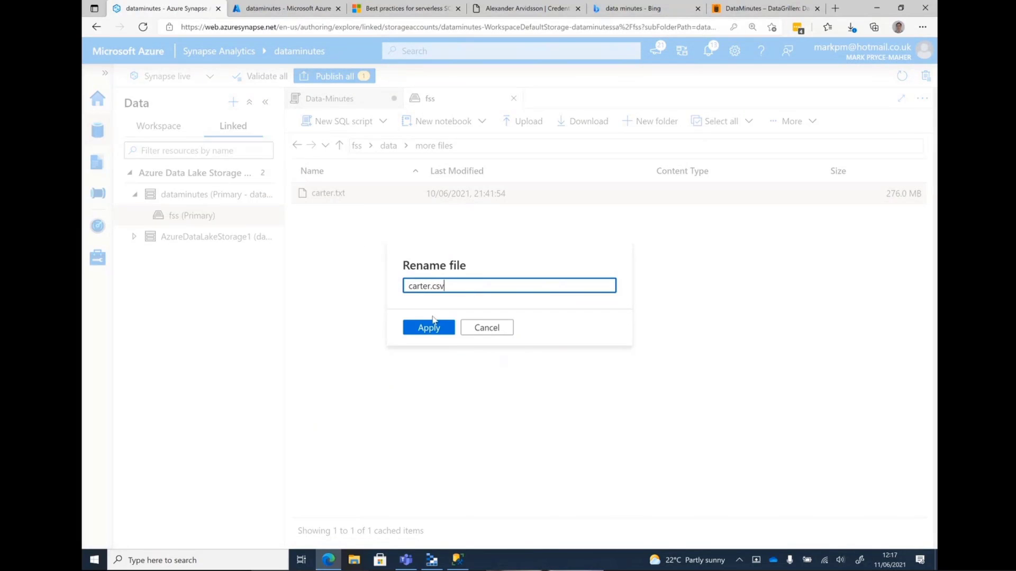
{"action": "left_click", "coordinate": [428, 327]}
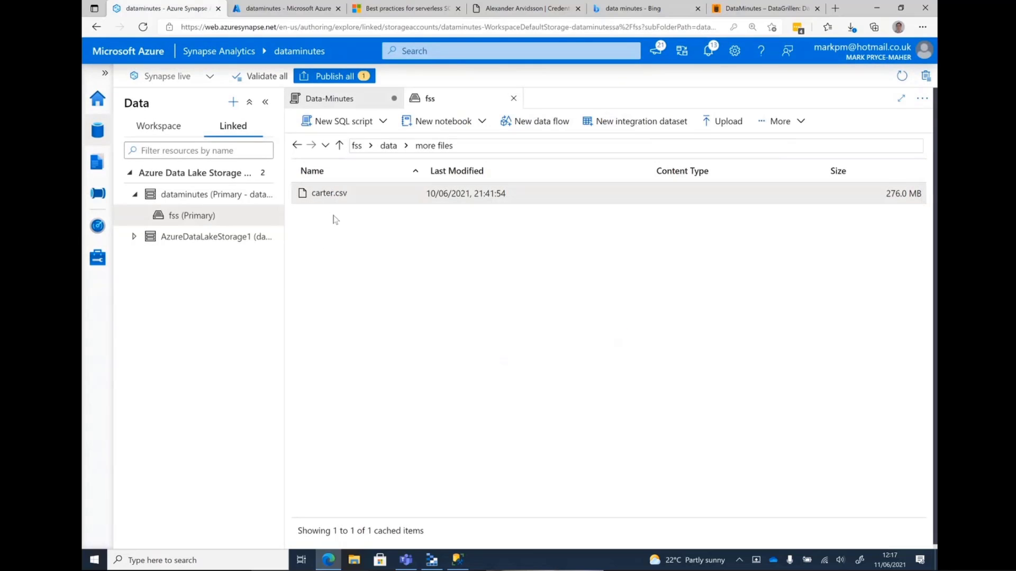
{"action": "right_click", "coordinate": [328, 193]}
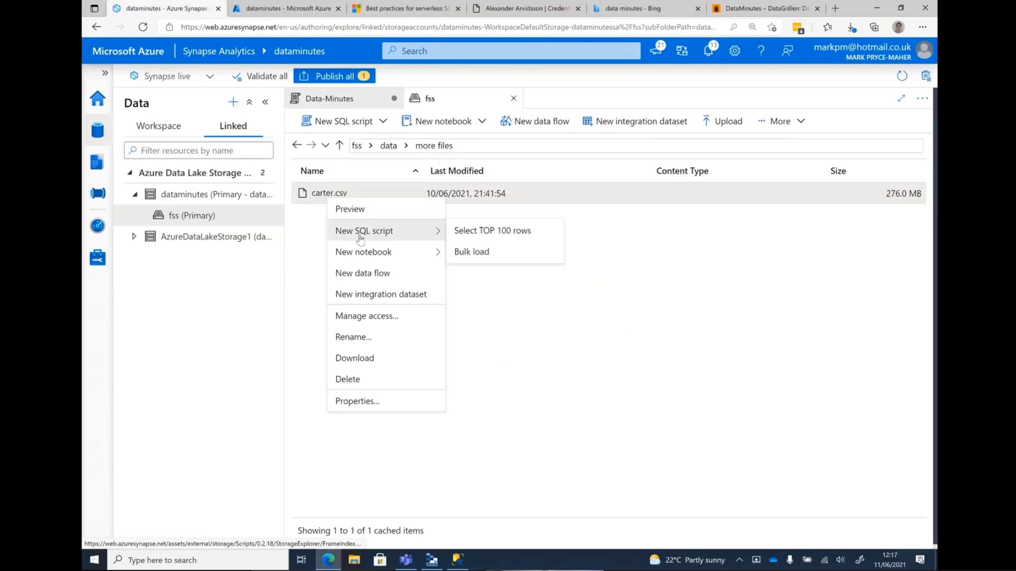
{"action": "left_click", "coordinate": [491, 230]}
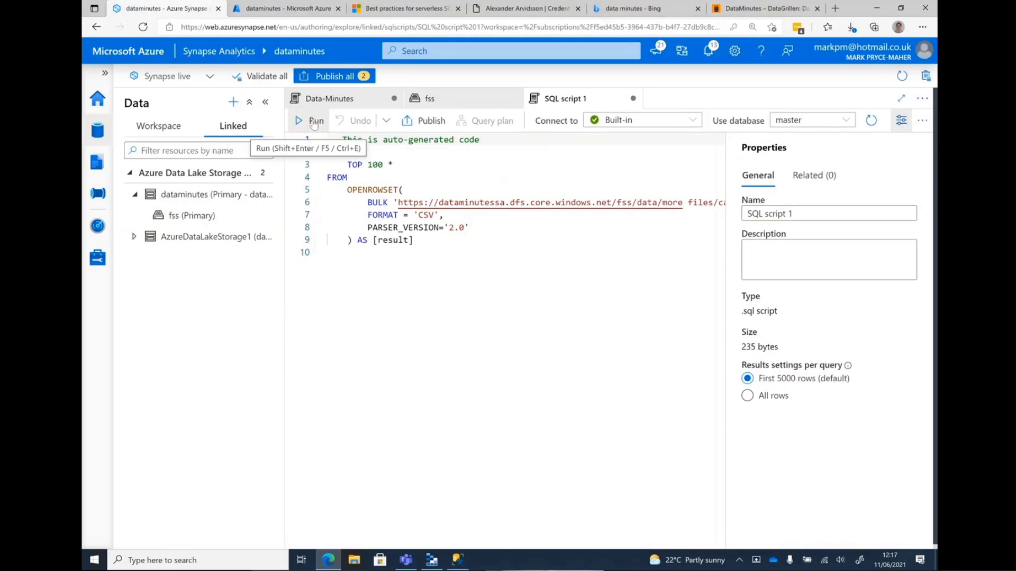
{"action": "left_click", "coordinate": [315, 121]}
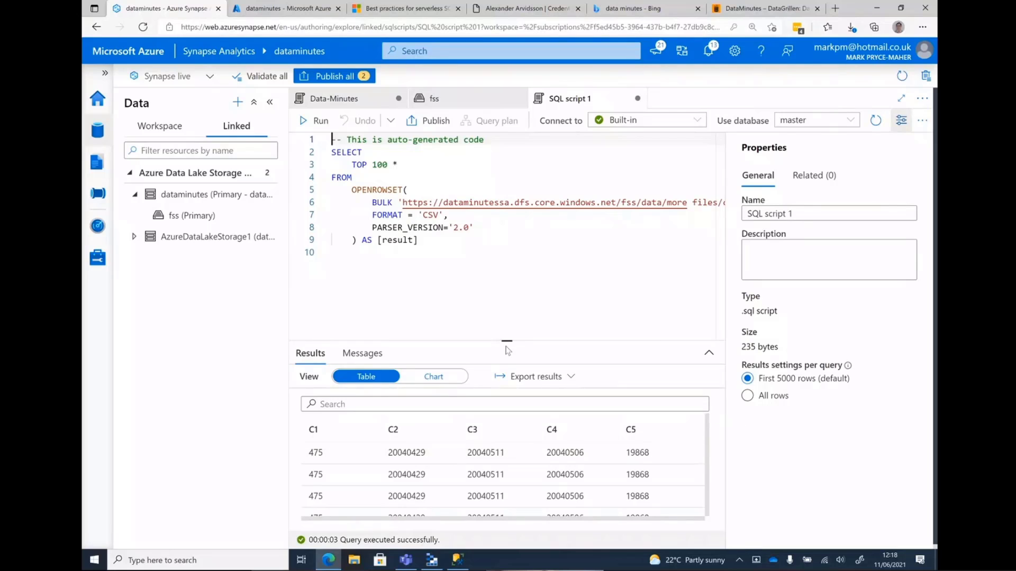
{"action": "mouse_move", "coordinate": [382, 338]}
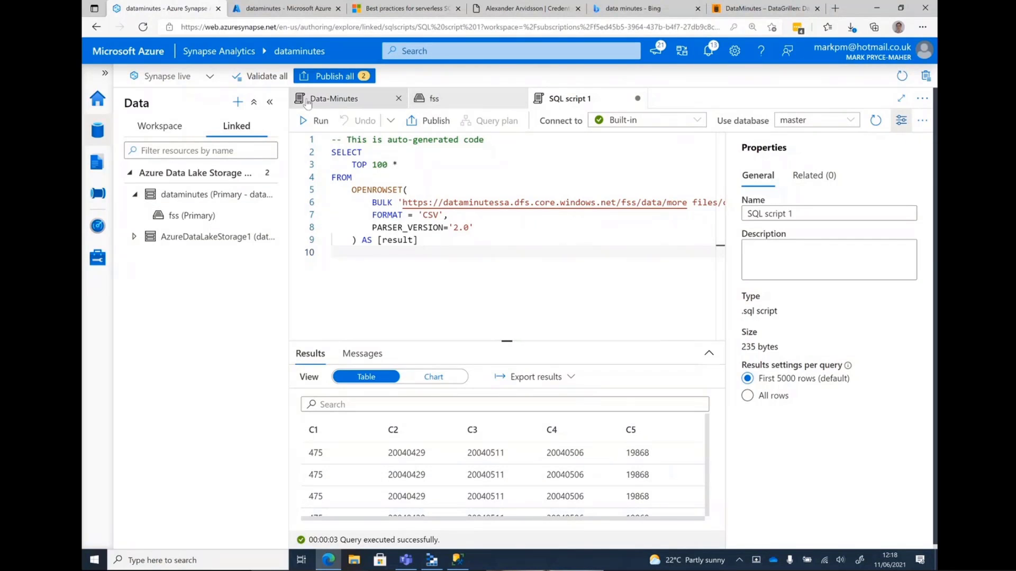
- Review the auto-generated OPENROWSET CSV script, then return to the Data-Minutes script
{"action": "left_click", "coordinate": [334, 98]}
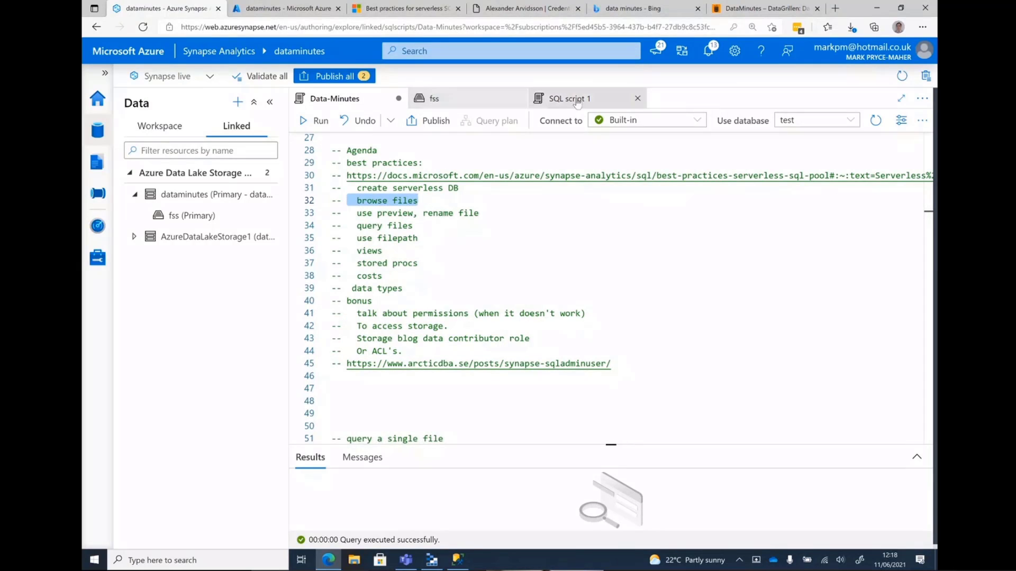
{"action": "left_click", "coordinate": [568, 98]}
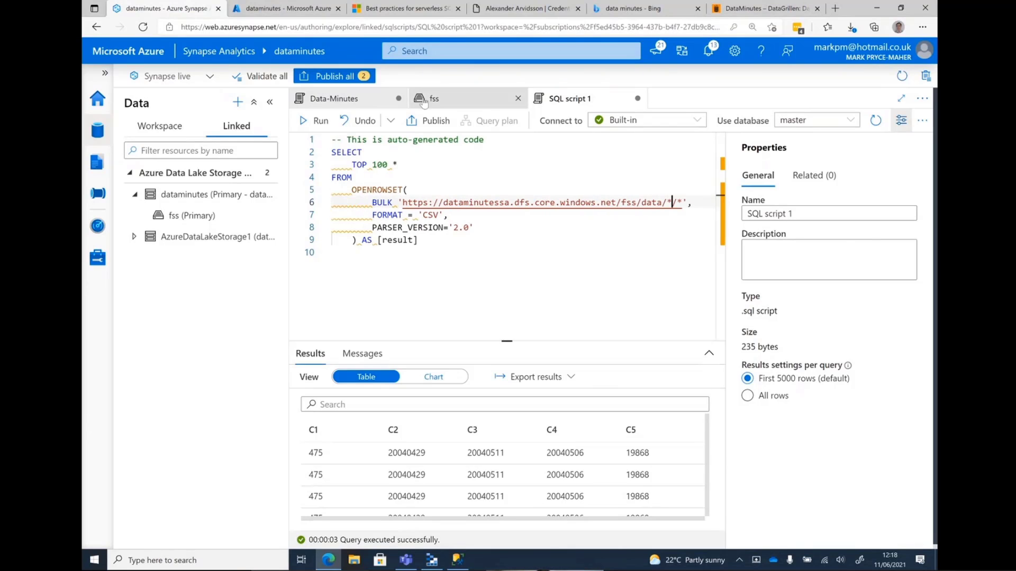
{"action": "left_click", "coordinate": [334, 98]}
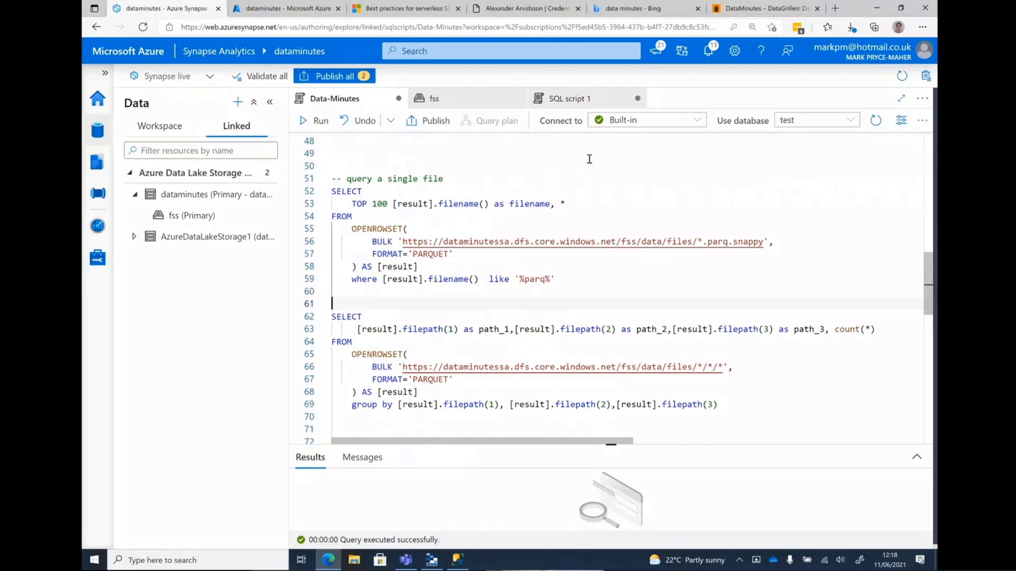
{"action": "left_click", "coordinate": [434, 98]}
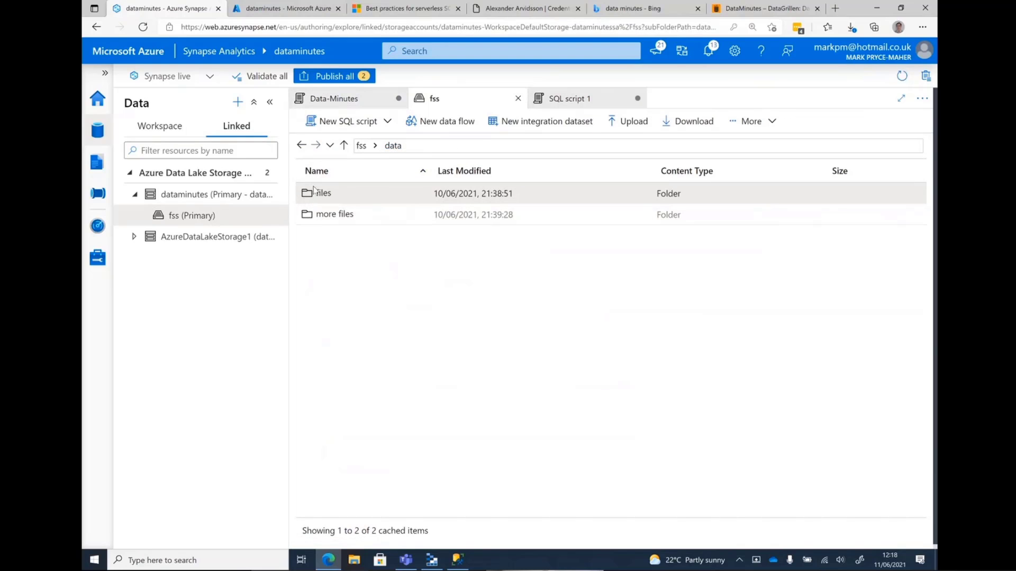
{"action": "double_click", "coordinate": [322, 193]}
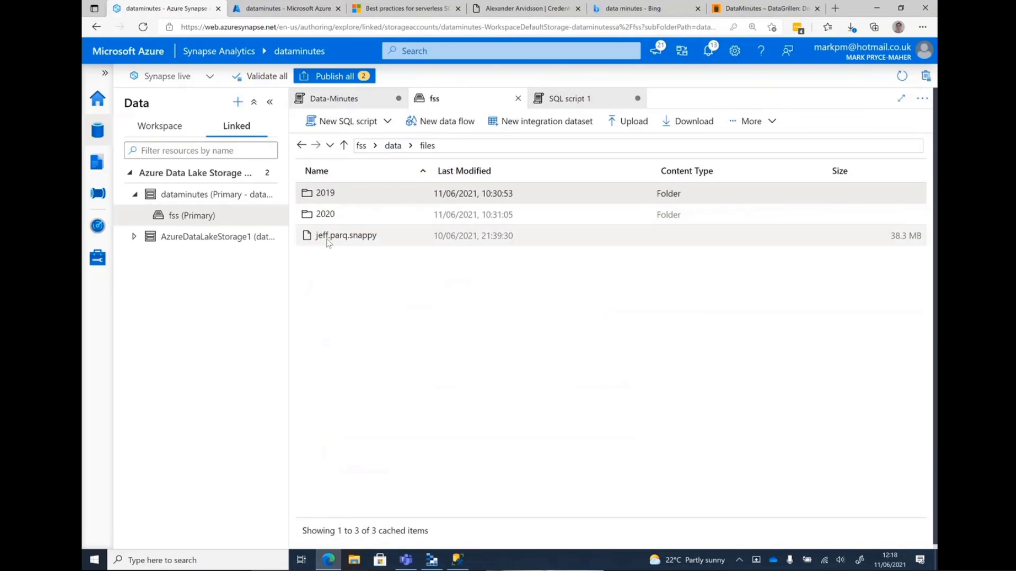
{"action": "double_click", "coordinate": [324, 193]}
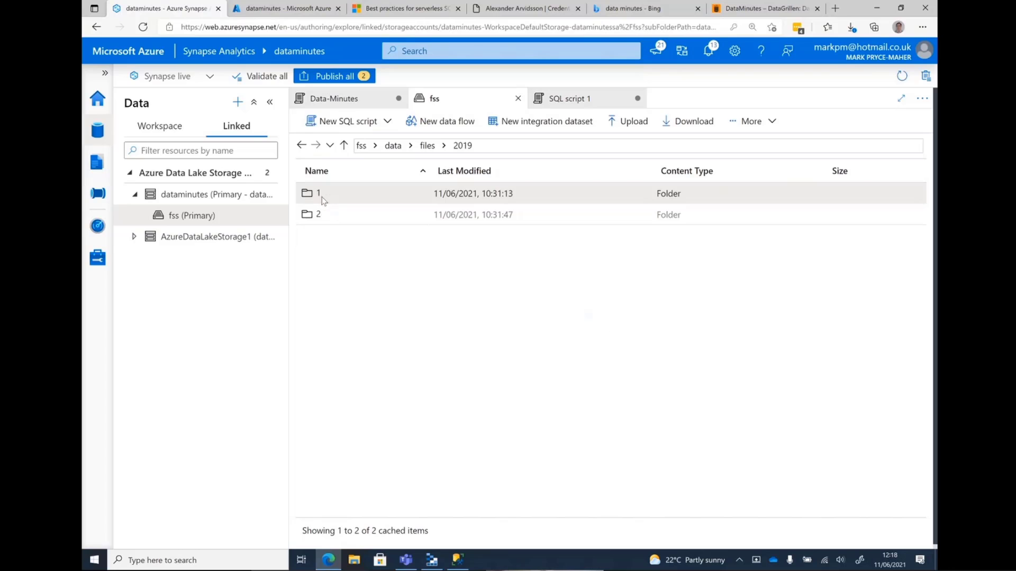
{"action": "double_click", "coordinate": [318, 193]}
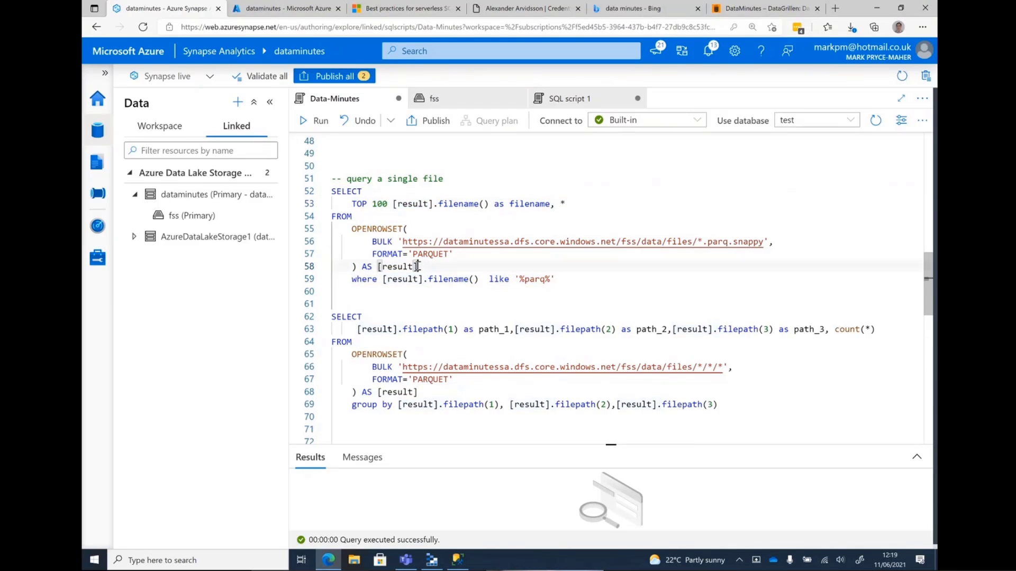
- Run the single-file Parquet query, returning jeff.parq.snappy rows with a filename column
{"action": "double_click", "coordinate": [396, 266]}
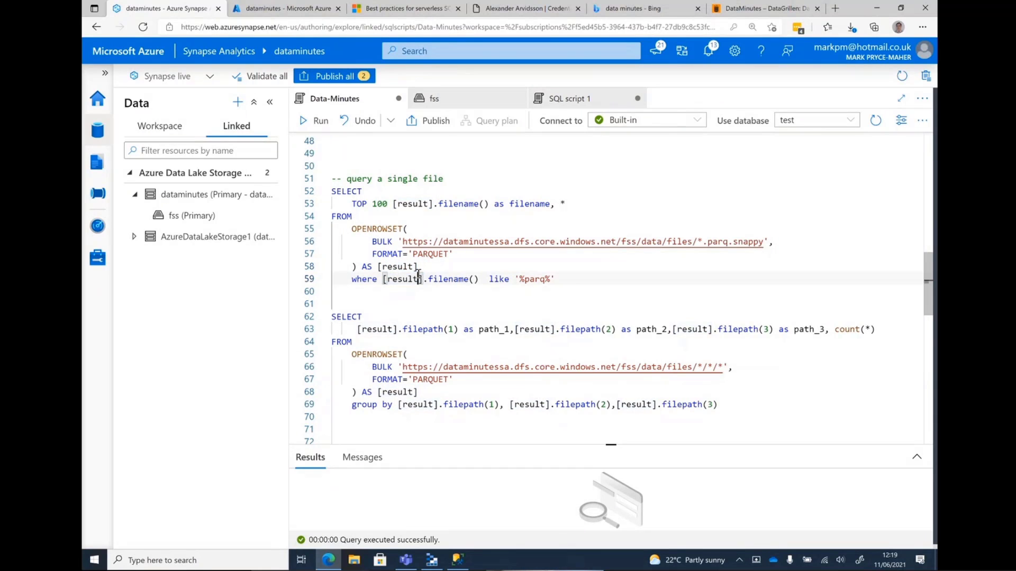
{"action": "left_click_drag", "start_coordinate": [373, 241], "coordinate": [554, 279]}
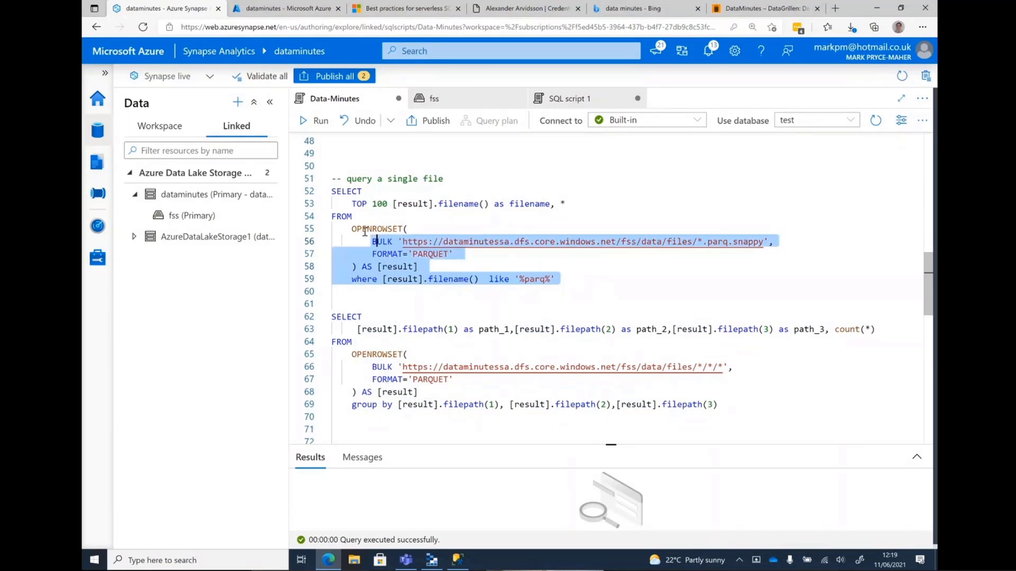
{"action": "left_click", "coordinate": [314, 121]}
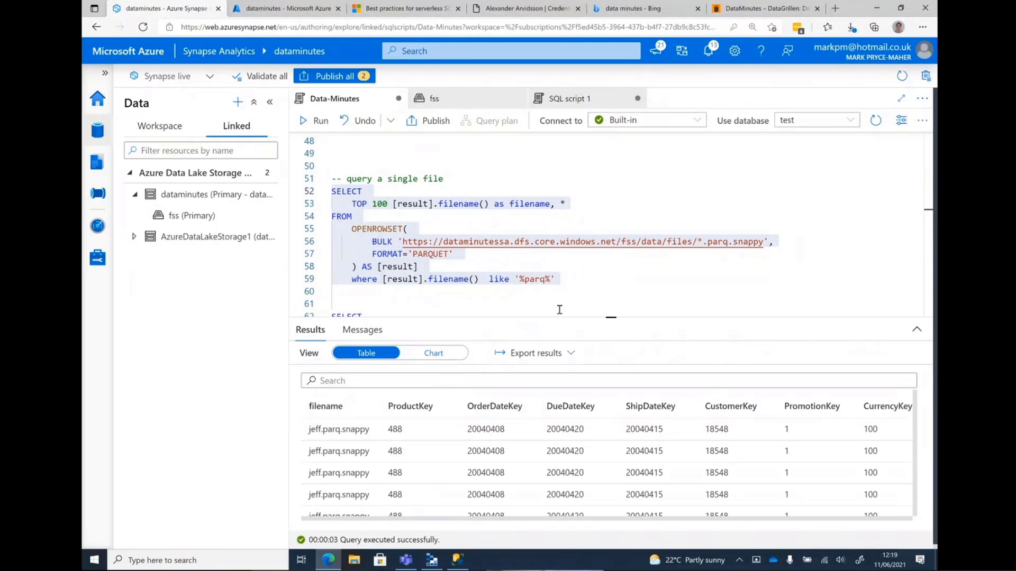
{"action": "scroll", "scroll_direction": "down", "scroll_amount": 3}
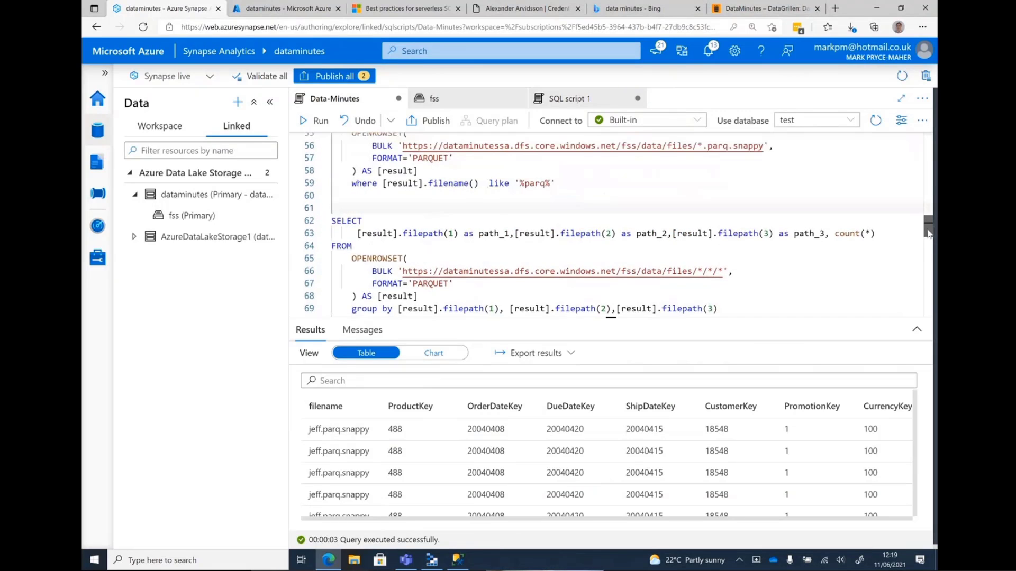
- Run the filepath group-by query counting rows per year, subfolder and file
{"action": "scroll", "scroll_direction": "down", "scroll_amount": 3}
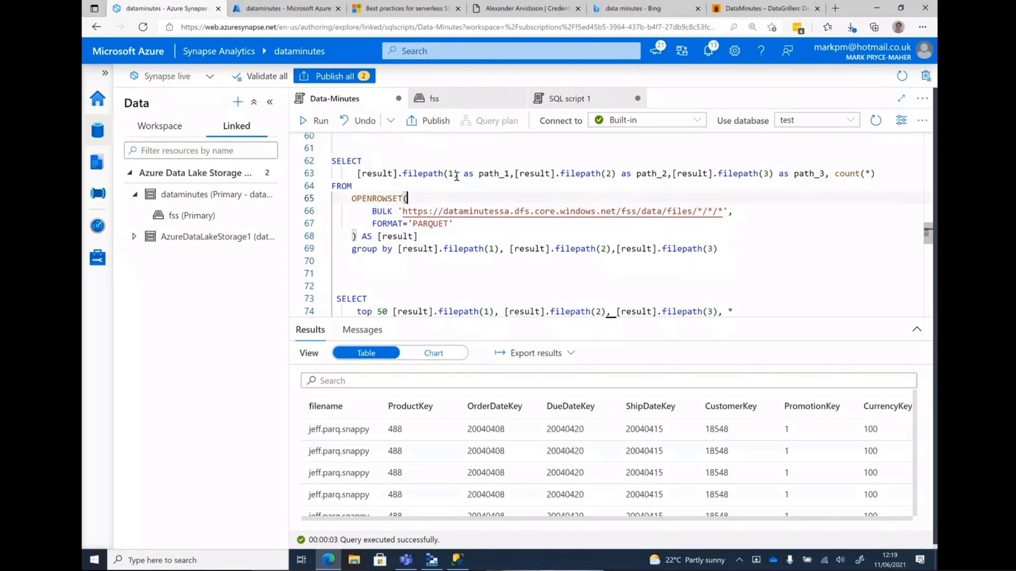
{"action": "double_click", "coordinate": [406, 173]}
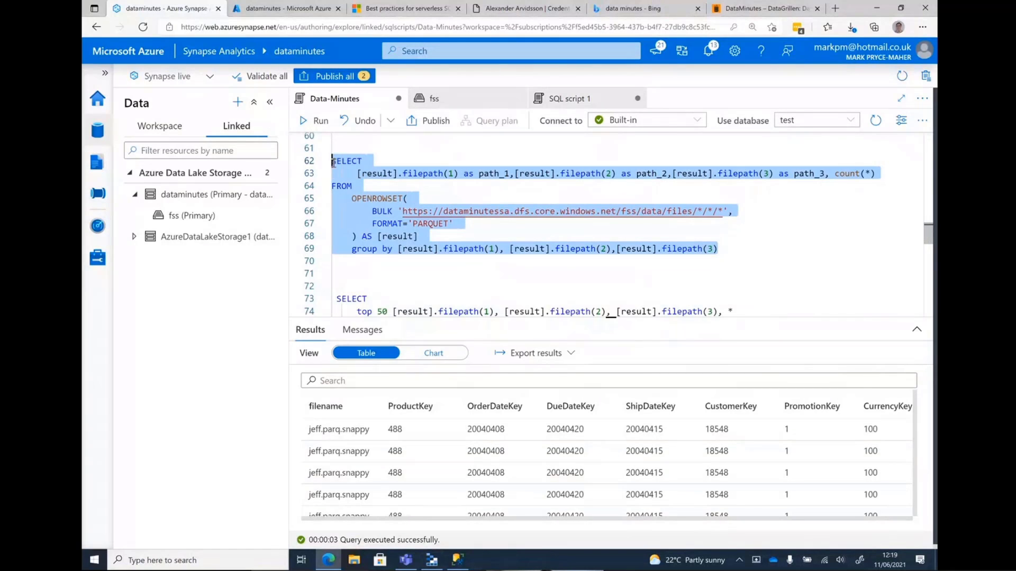
{"action": "left_click", "coordinate": [314, 121]}
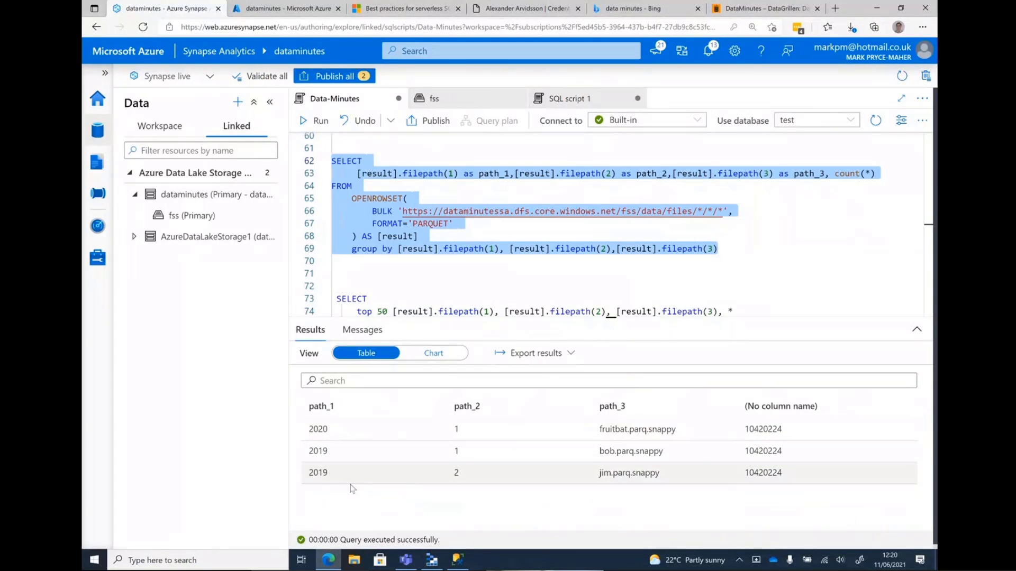
{"action": "mouse_move", "coordinate": [470, 451]}
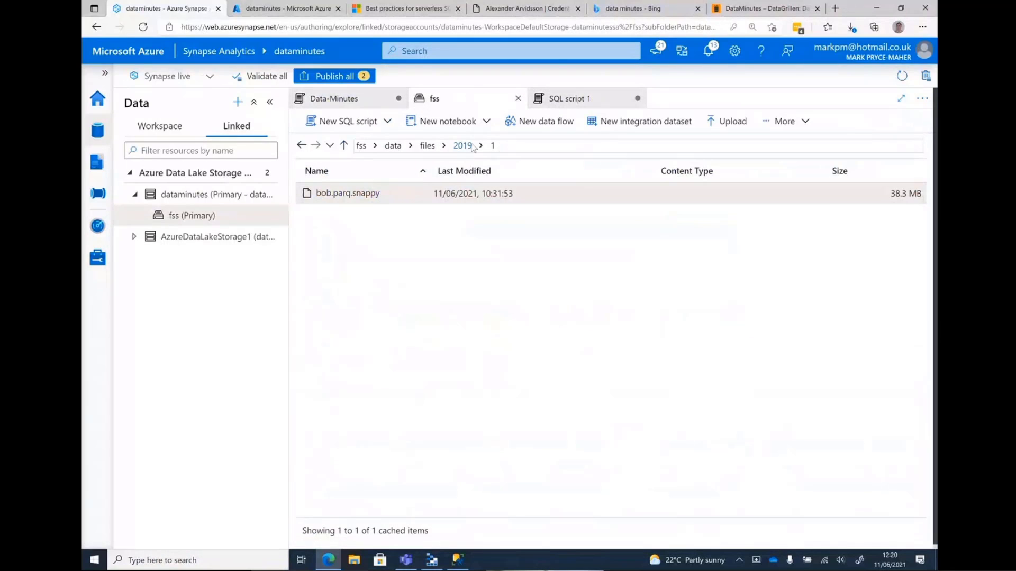
- Browse the fss files folder into 2020 > subfolder 1
{"action": "left_click", "coordinate": [427, 145]}
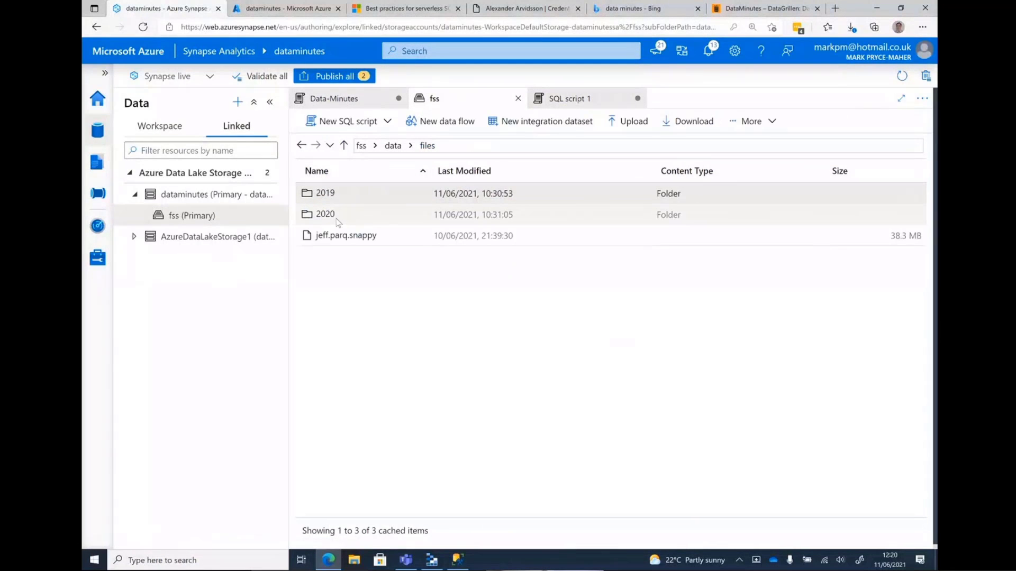
{"action": "double_click", "coordinate": [325, 213]}
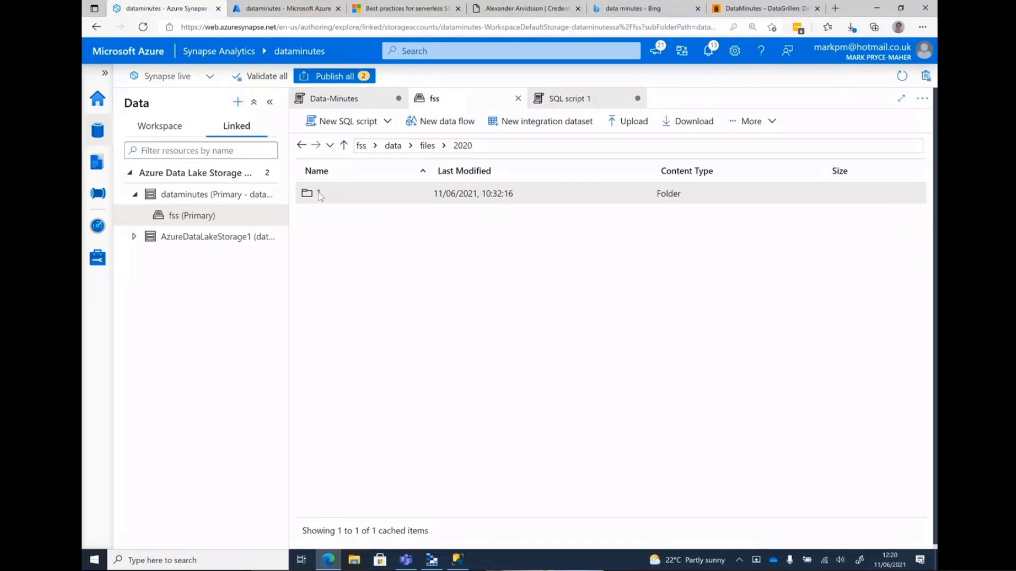
{"action": "double_click", "coordinate": [319, 194]}
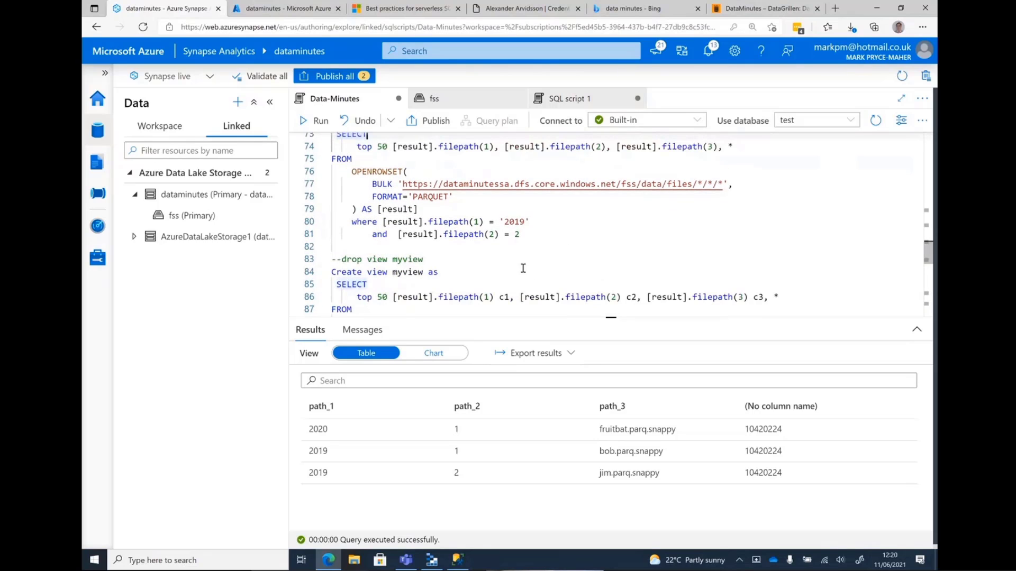
- Run the query filtered on filepath(1) = '2019' and filepath(2) = 2, returning jim.parq.snappy rows
{"action": "left_click_drag", "start_coordinate": [361, 146], "coordinate": [520, 240]}
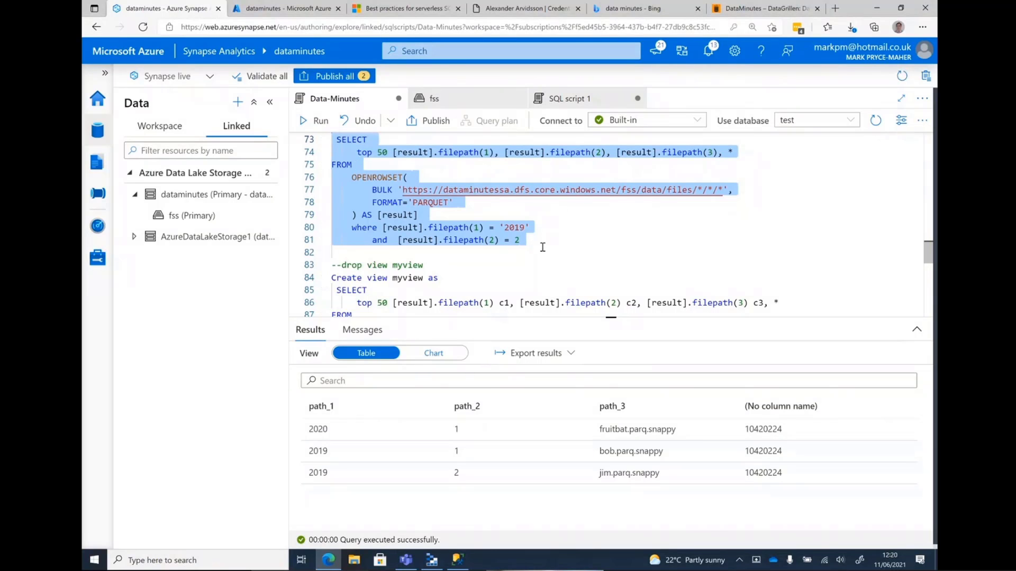
{"action": "left_click", "coordinate": [312, 120]}
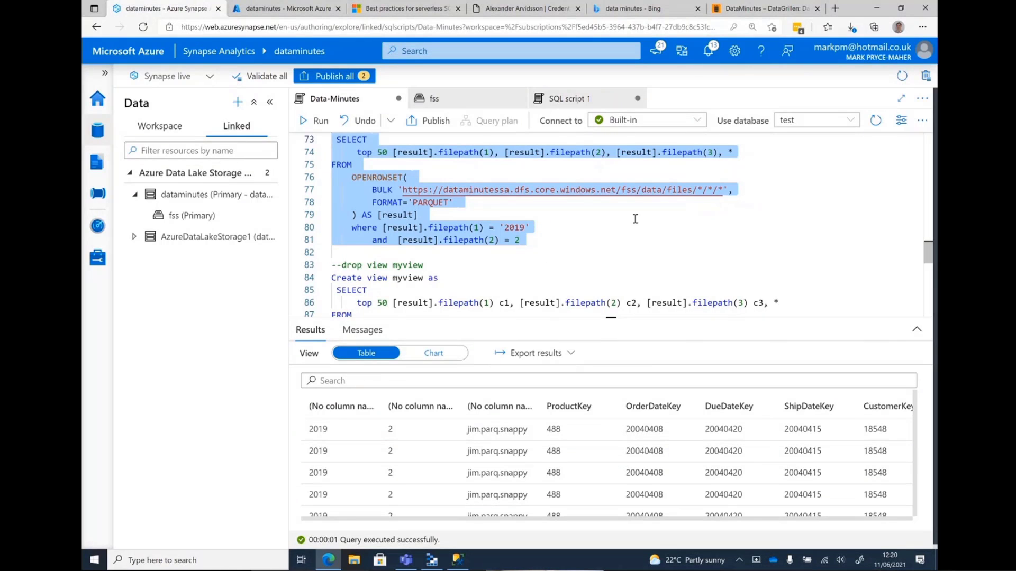
{"action": "mouse_move", "coordinate": [604, 214]}
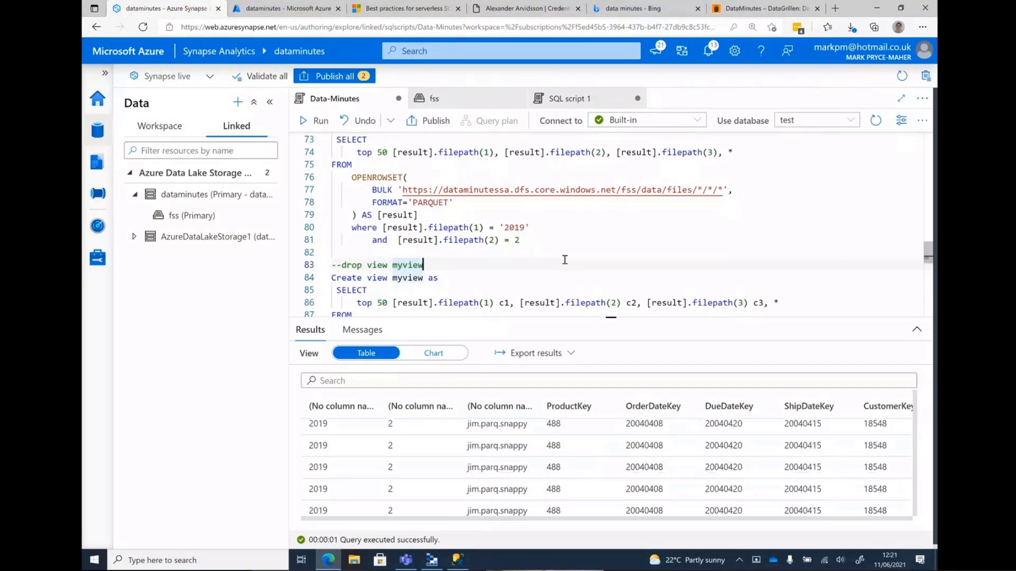
{"action": "scroll", "scroll_direction": "down", "scroll_amount": 3}
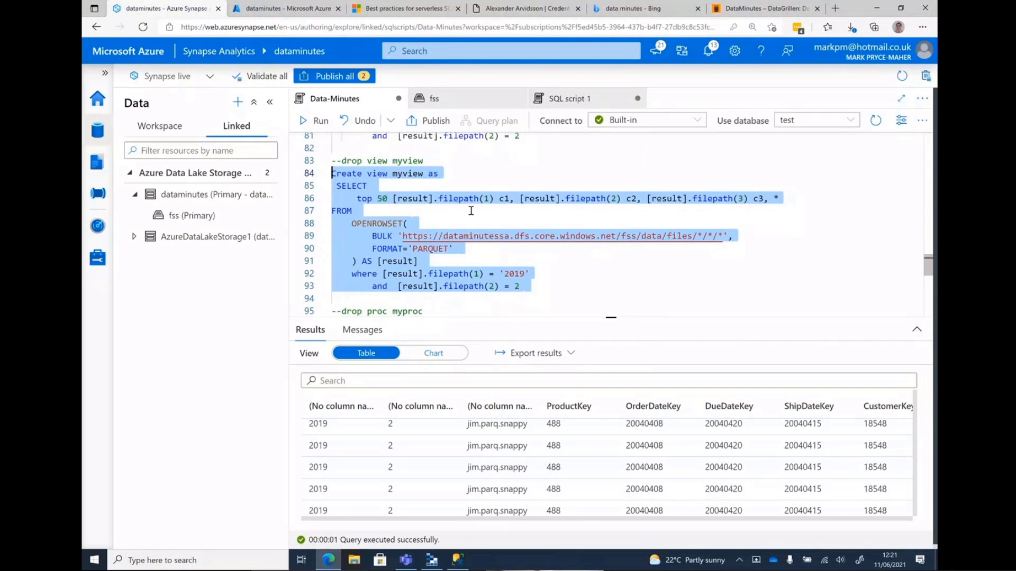
- Create view myview and run 'select * from myview;' to see c1, c2, c3 rows
{"action": "left_click", "coordinate": [314, 121]}
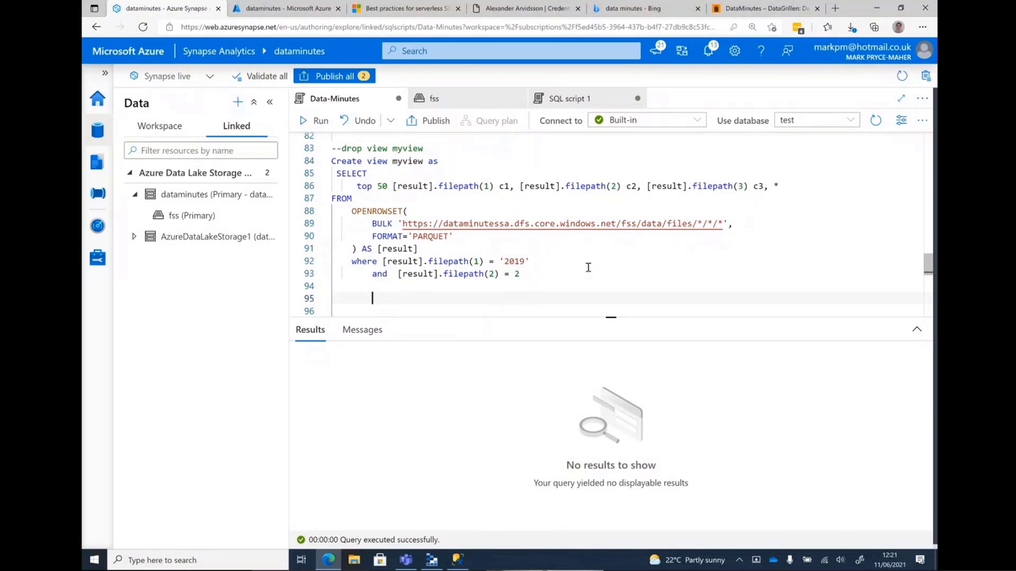
{"action": "type", "text": "select * from"}
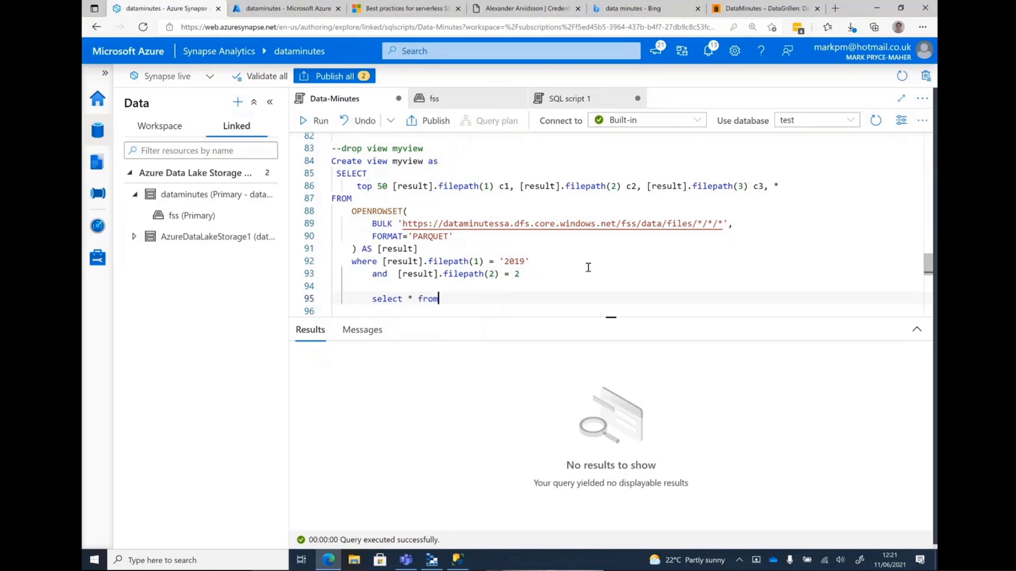
{"action": "type", "text": "myview;"}
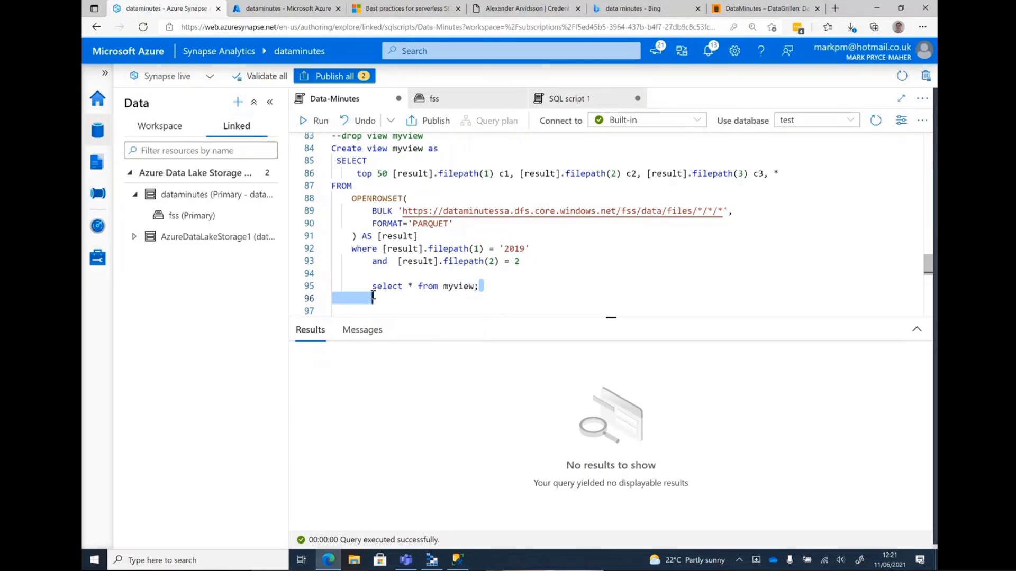
{"action": "left_click", "coordinate": [314, 121]}
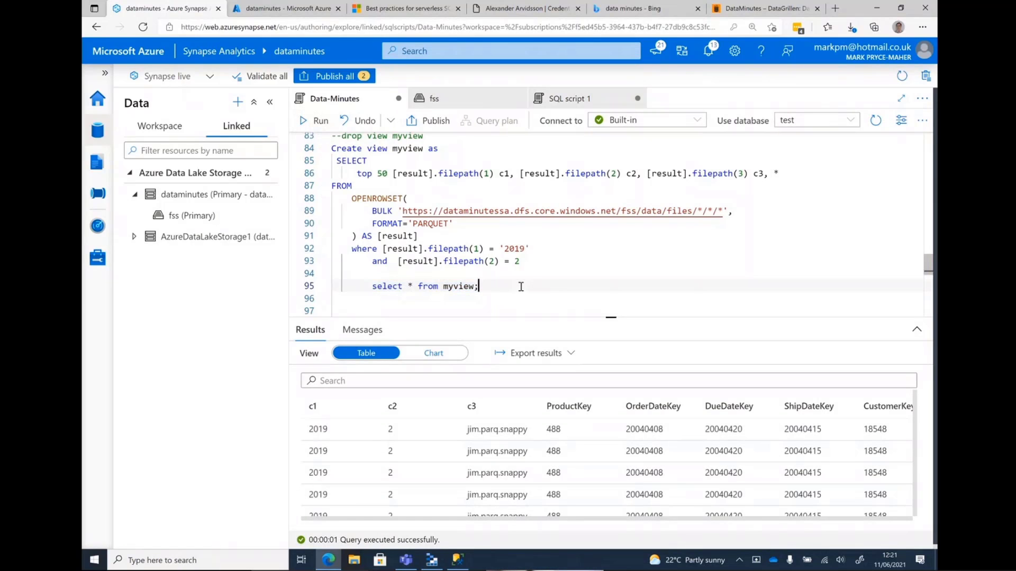
{"action": "scroll", "scroll_direction": "down", "scroll_amount": 3}
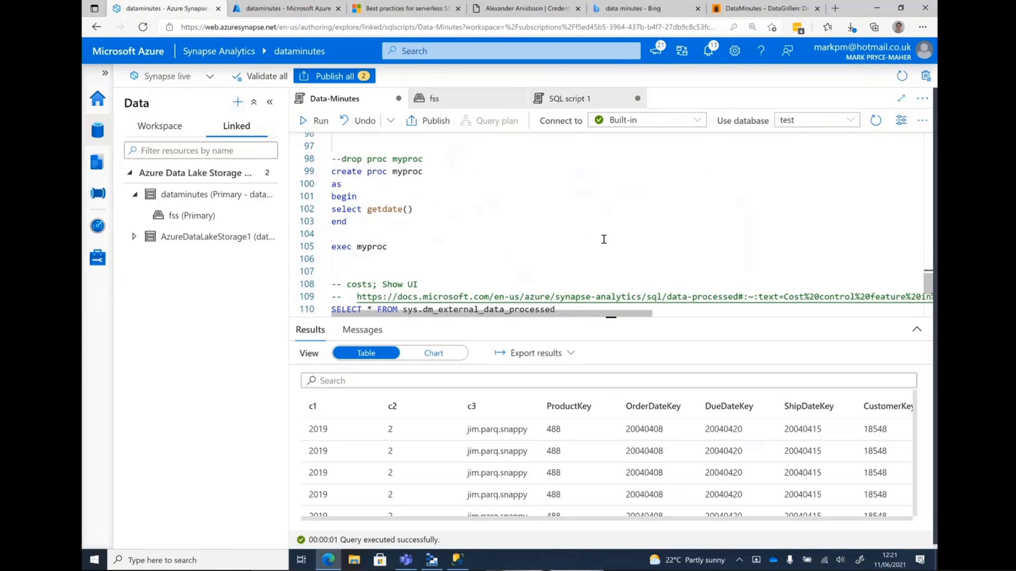
- Create the myproc stored procedure, keeping the script on the test database
{"action": "left_click_drag", "start_coordinate": [331, 171], "coordinate": [346, 222]}
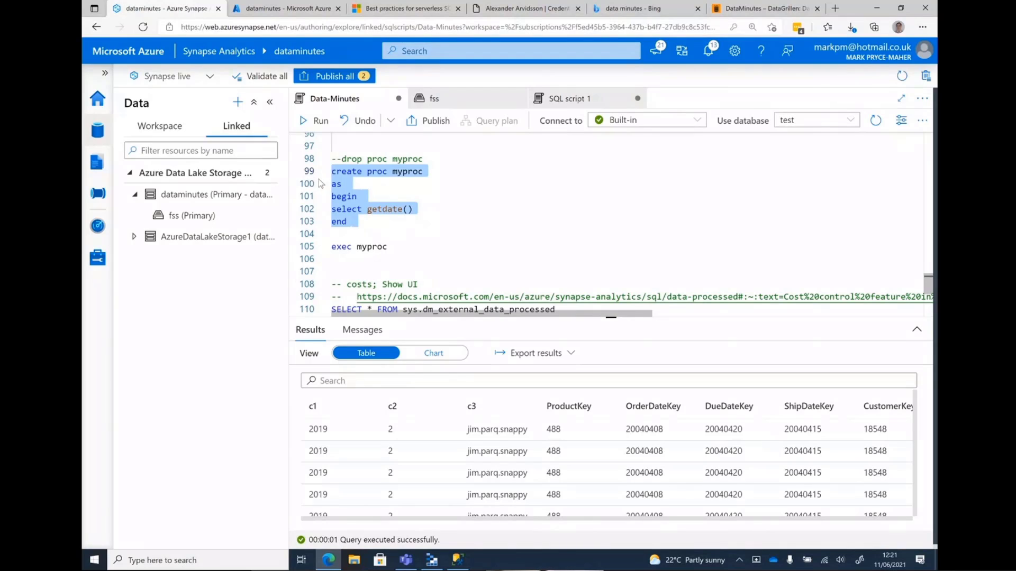
{"action": "left_click", "coordinate": [313, 121]}
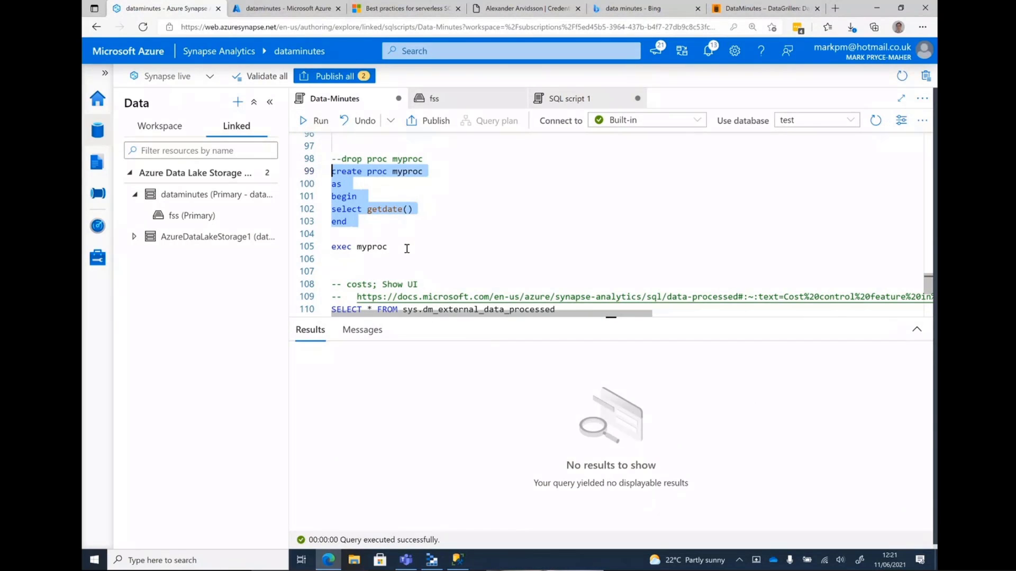
{"action": "left_click", "coordinate": [160, 126]}
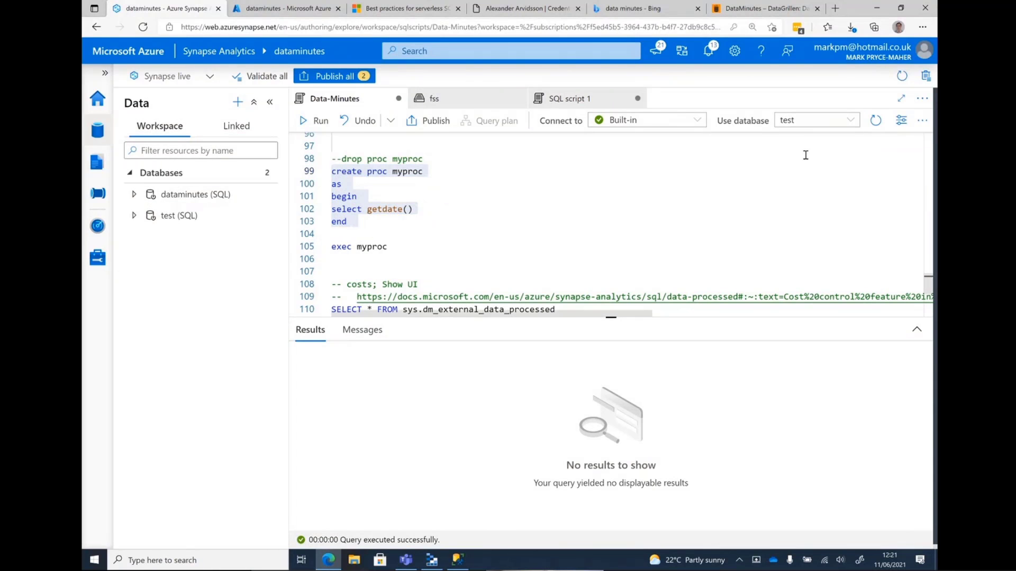
{"action": "left_click", "coordinate": [817, 120]}
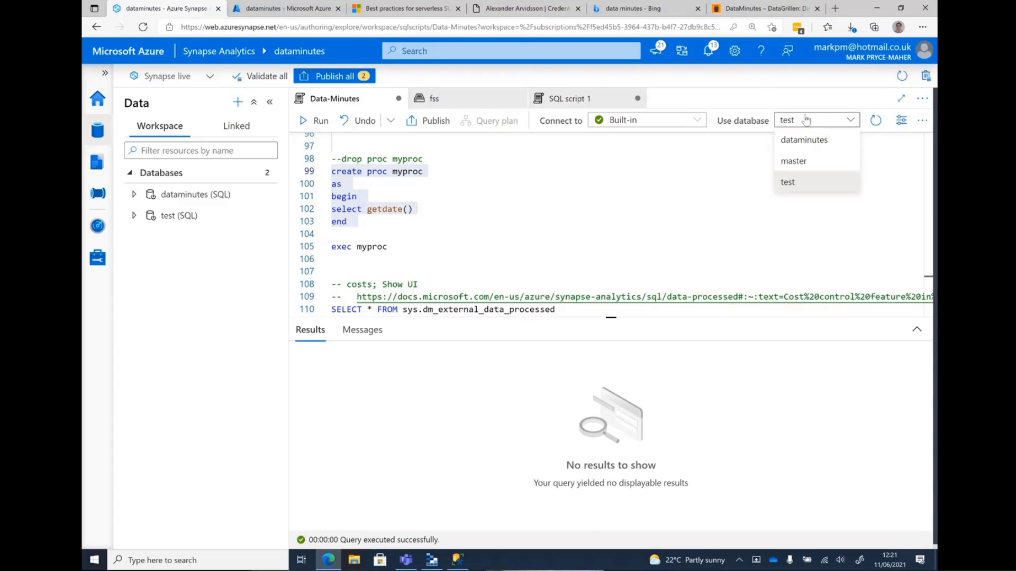
{"action": "left_click", "coordinate": [179, 215]}
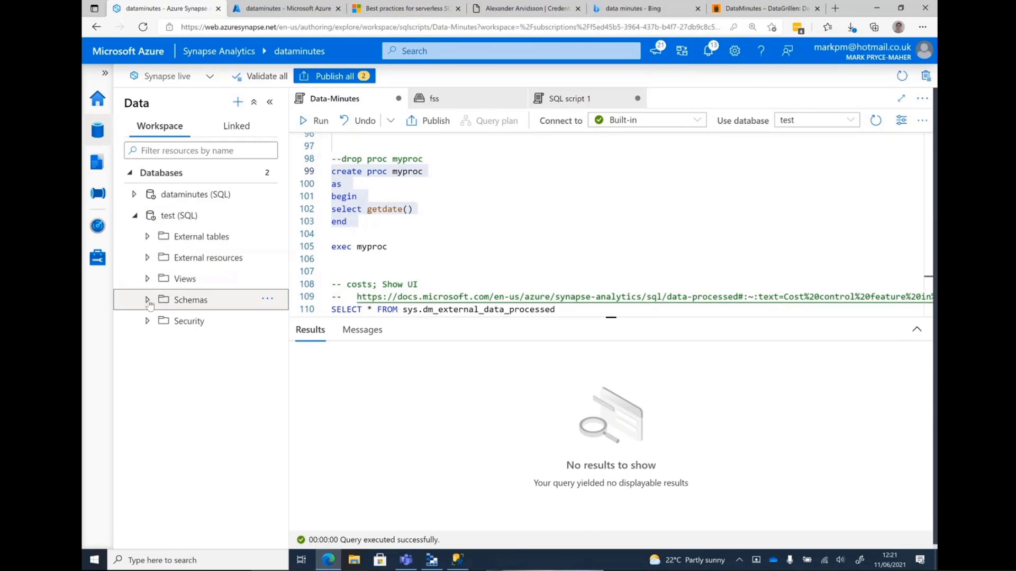
- Expand the test database's Schemas and execute myproc
{"action": "left_click", "coordinate": [148, 299]}
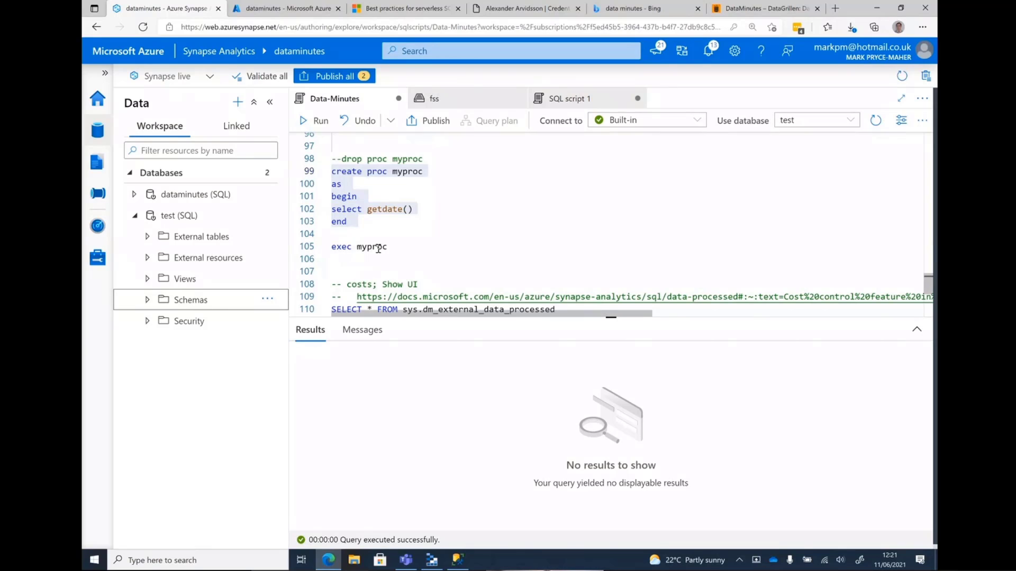
{"action": "left_click", "coordinate": [179, 215]}
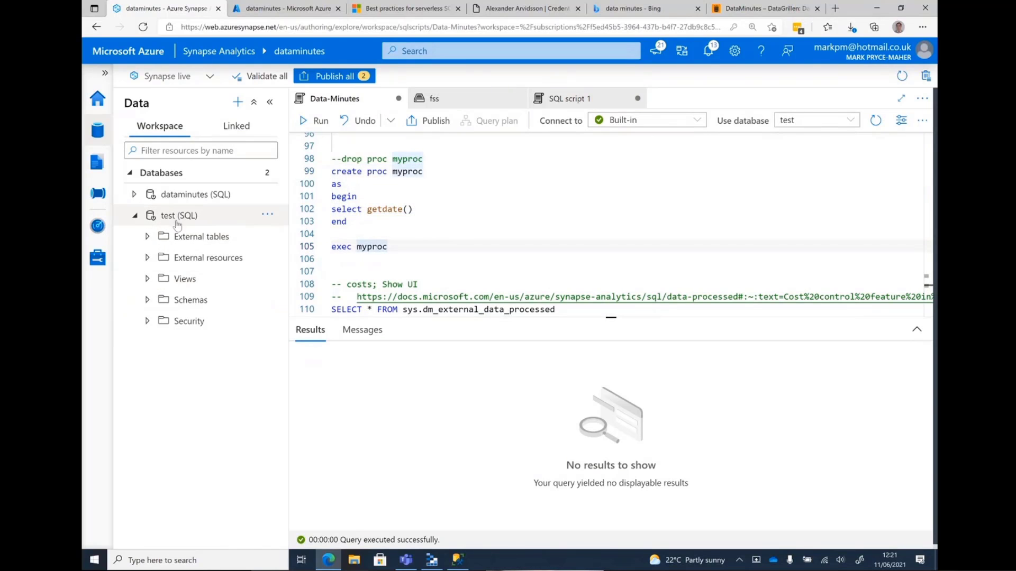
{"action": "mouse_move", "coordinate": [225, 287]}
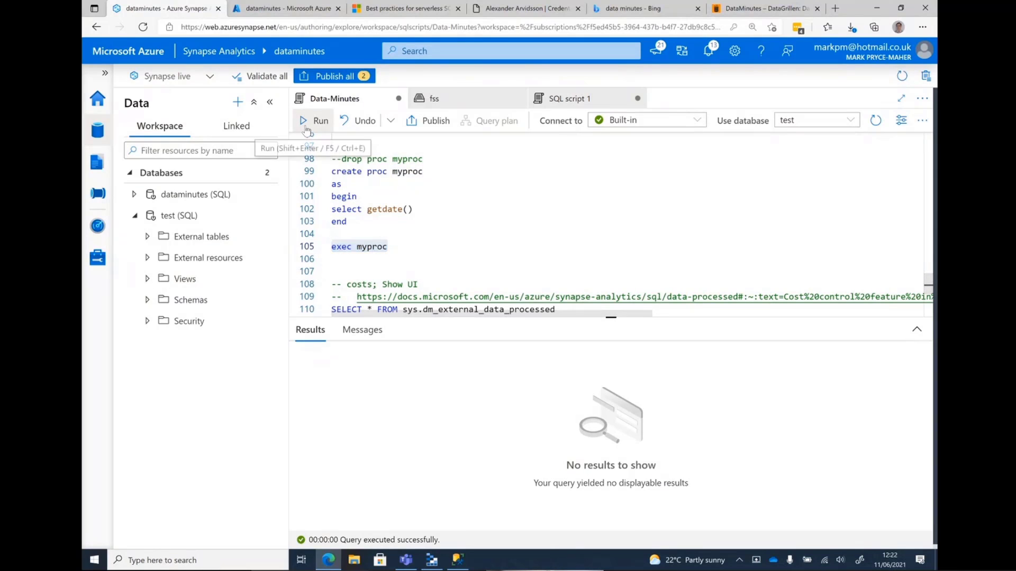
{"action": "left_click", "coordinate": [313, 121]}
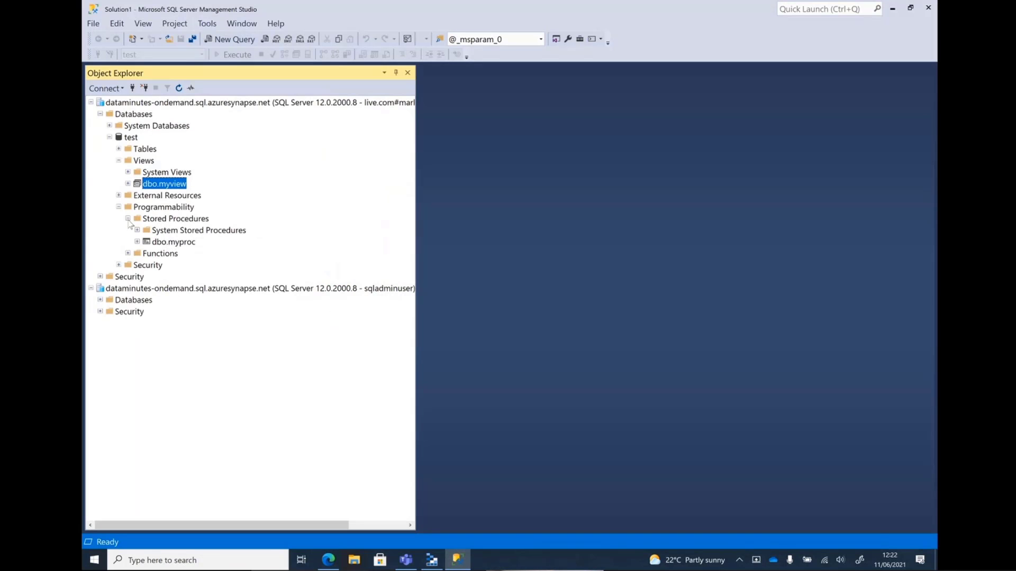
- From the Stored Procedures folder, script dbo.myproc as an EXEC into a new query
{"action": "left_click", "coordinate": [128, 218]}
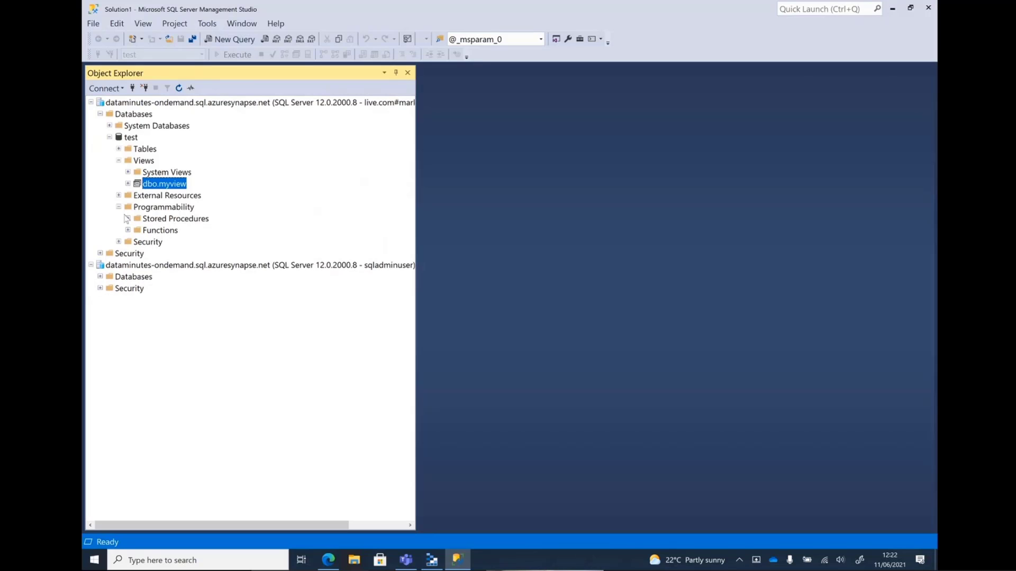
{"action": "left_click", "coordinate": [129, 219]}
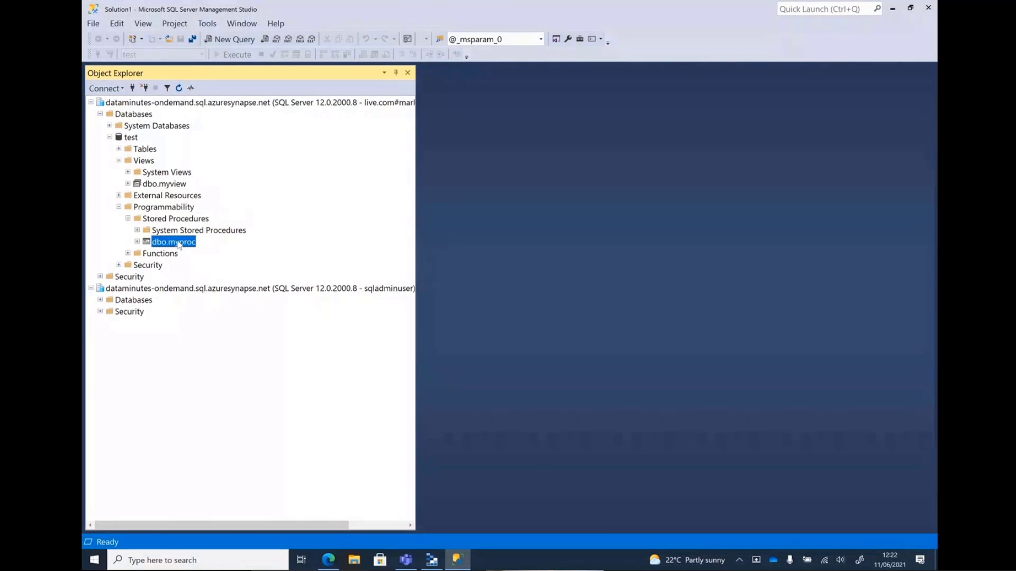
{"action": "right_click", "coordinate": [173, 242]}
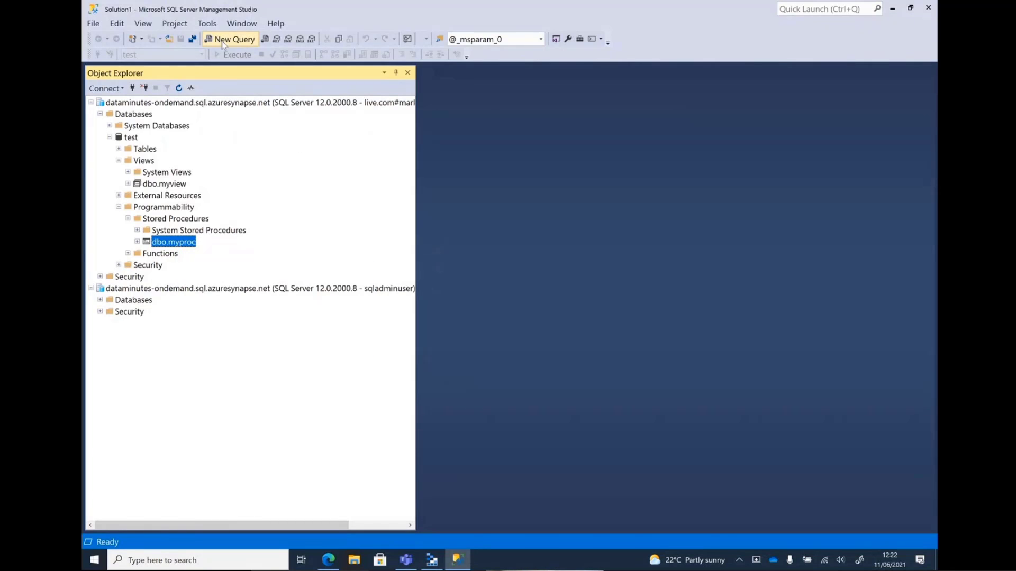
{"action": "left_click", "coordinate": [234, 39]}
{"action": "type", "text": "exec [dbo].[myproc]"}
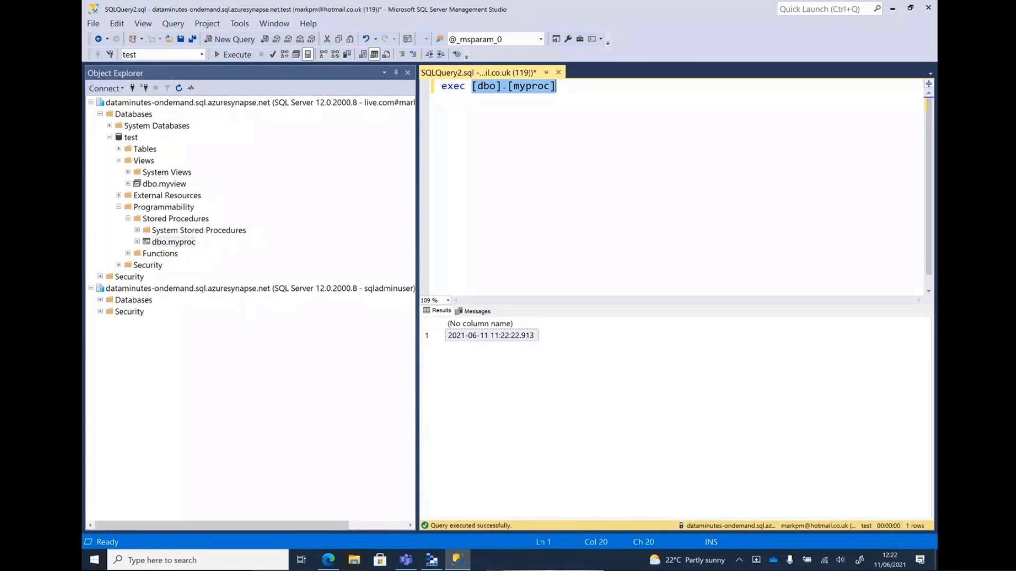
{"action": "mouse_move", "coordinate": [329, 560]}
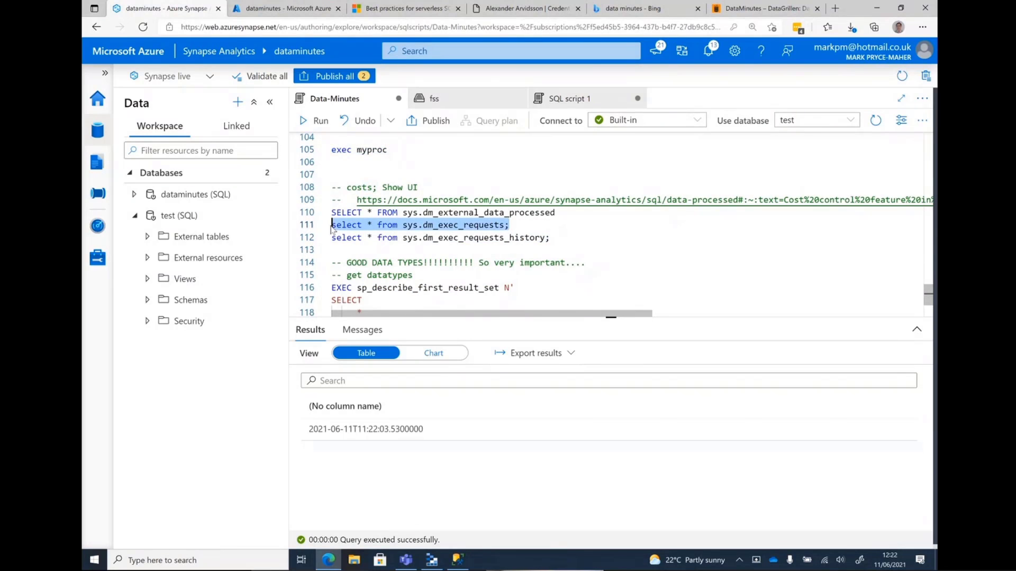
- Run the current requests, data processed, and request history DMV queries and review their results
{"action": "left_click", "coordinate": [312, 121]}
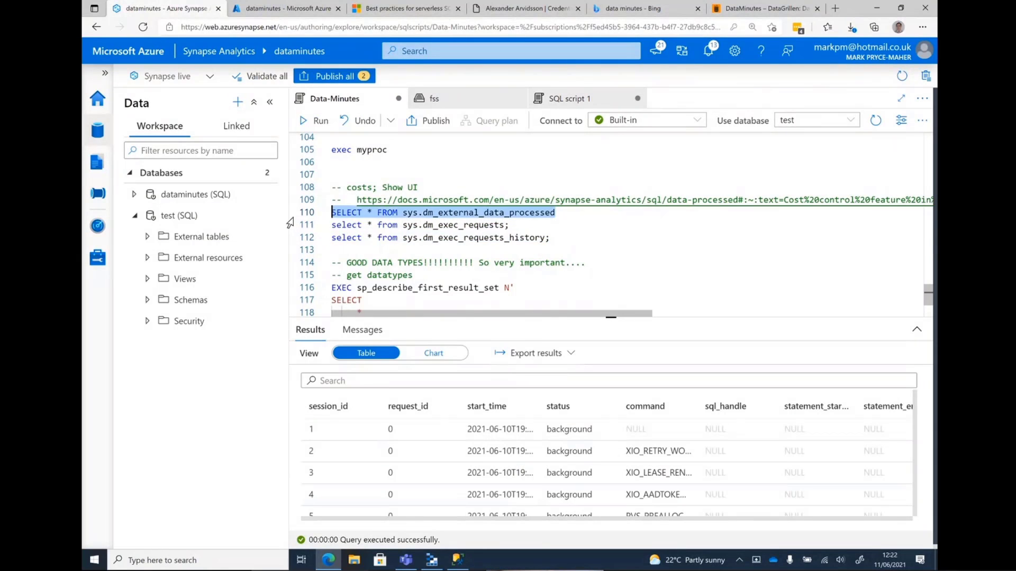
{"action": "left_click", "coordinate": [314, 121]}
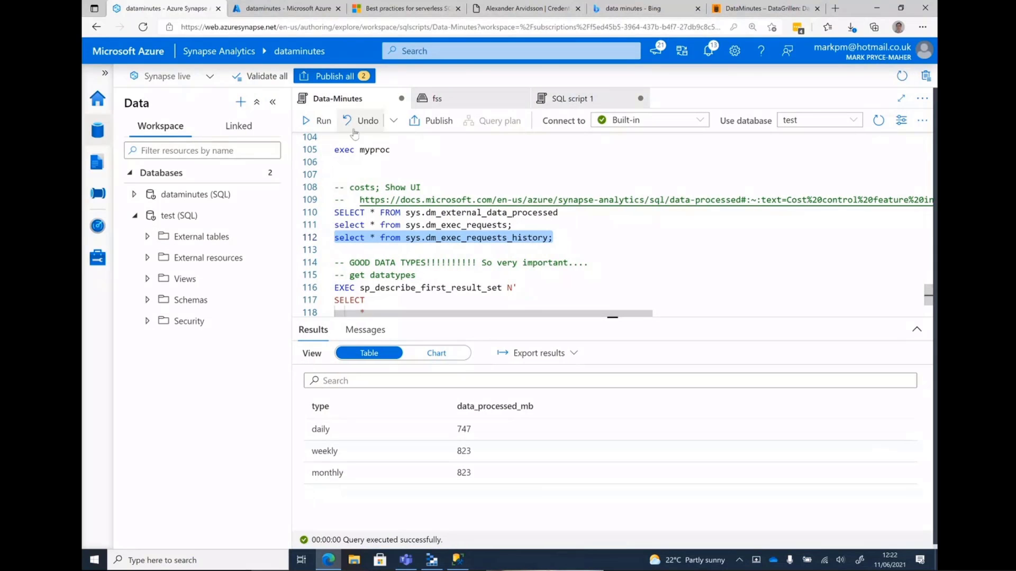
{"action": "left_click", "coordinate": [317, 121]}
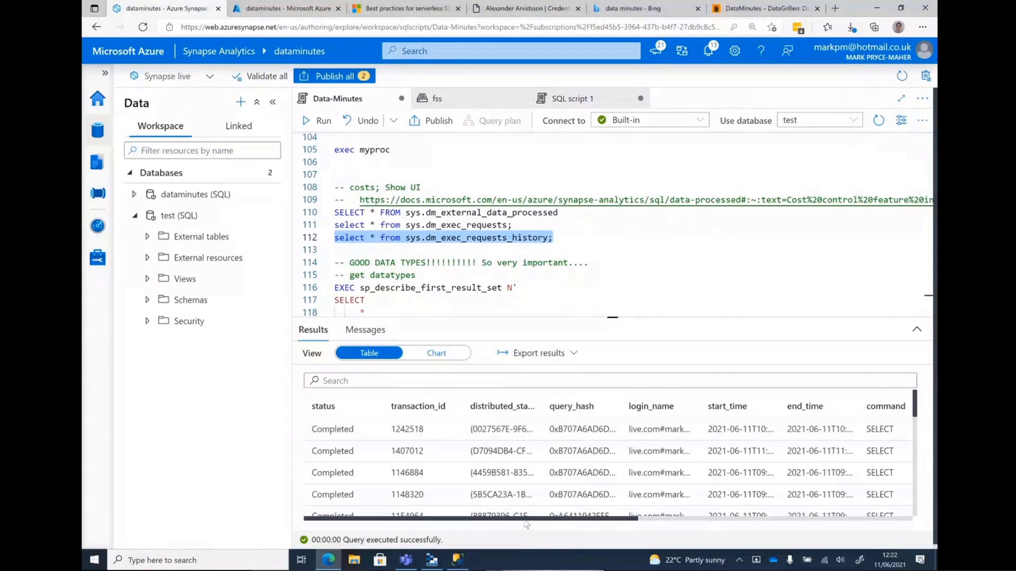
{"action": "scroll", "scroll_direction": "right", "scroll_amount": 3}
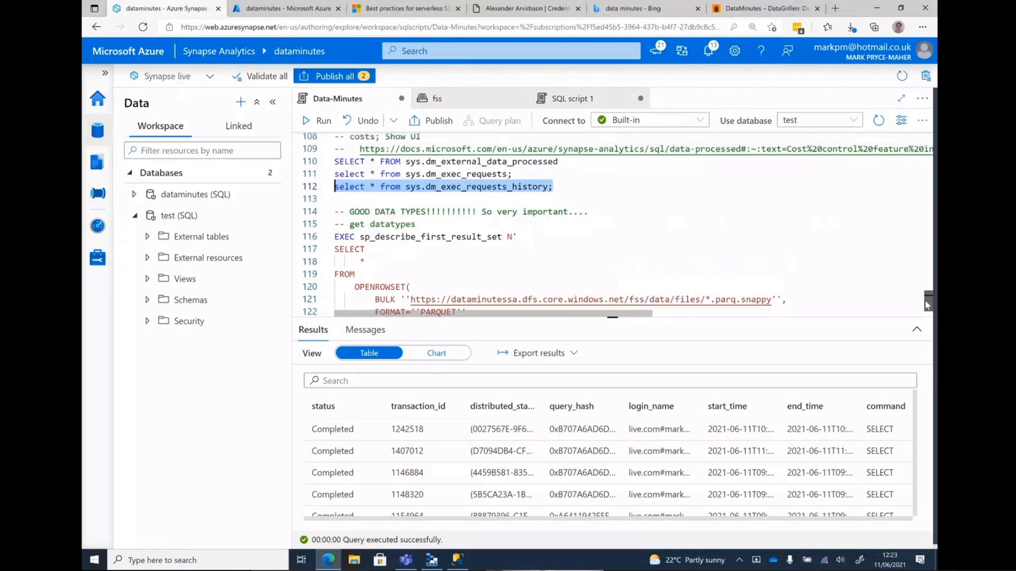
- Run sp_describe_first_result_set on the Parquet OPENROWSET query to show column types
{"action": "scroll", "scroll_direction": "down", "scroll_amount": 3}
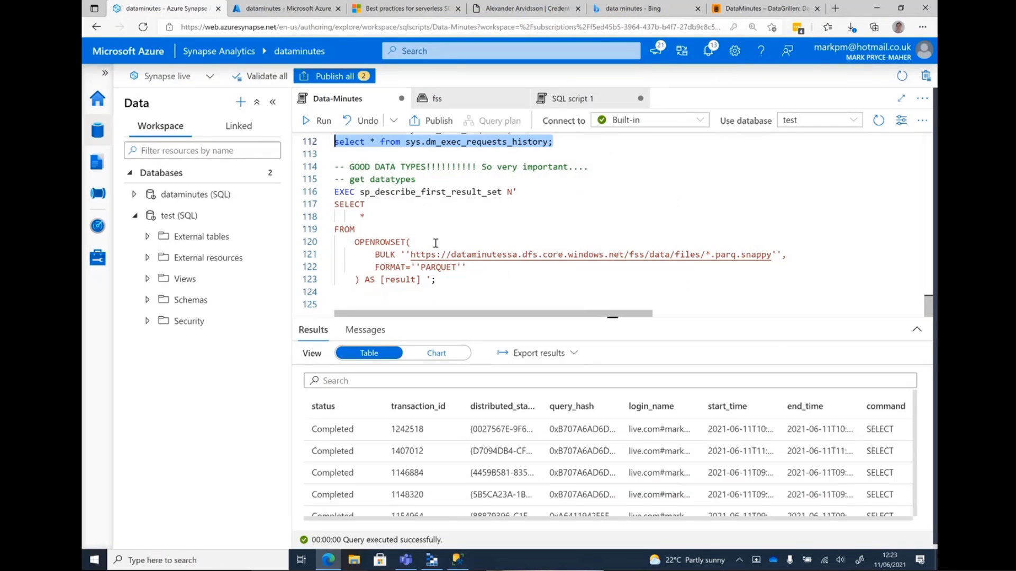
{"action": "mouse_move", "coordinate": [534, 297]}
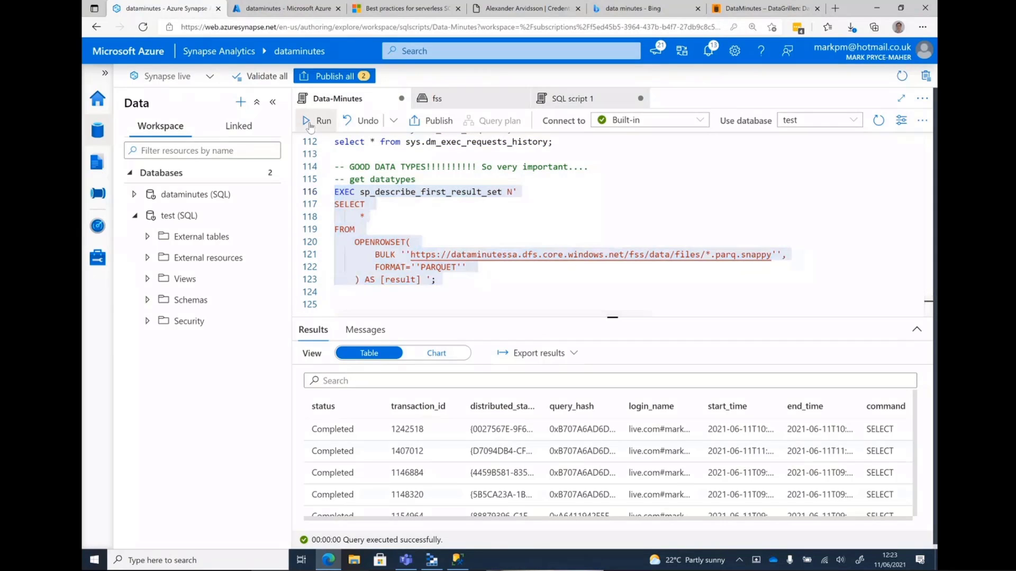
{"action": "left_click", "coordinate": [317, 120]}
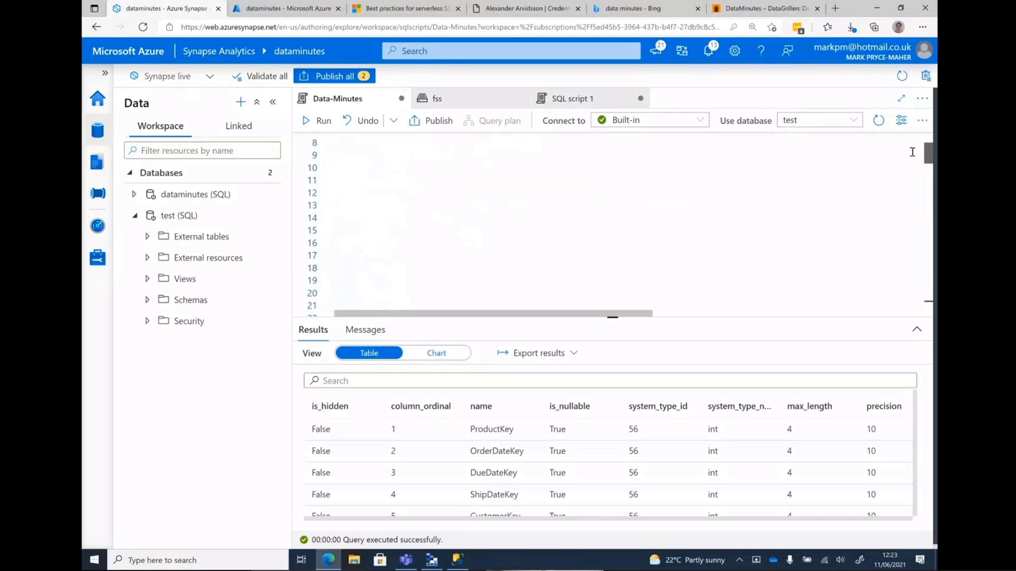
{"action": "scroll", "scroll_direction": "down", "scroll_amount": 3}
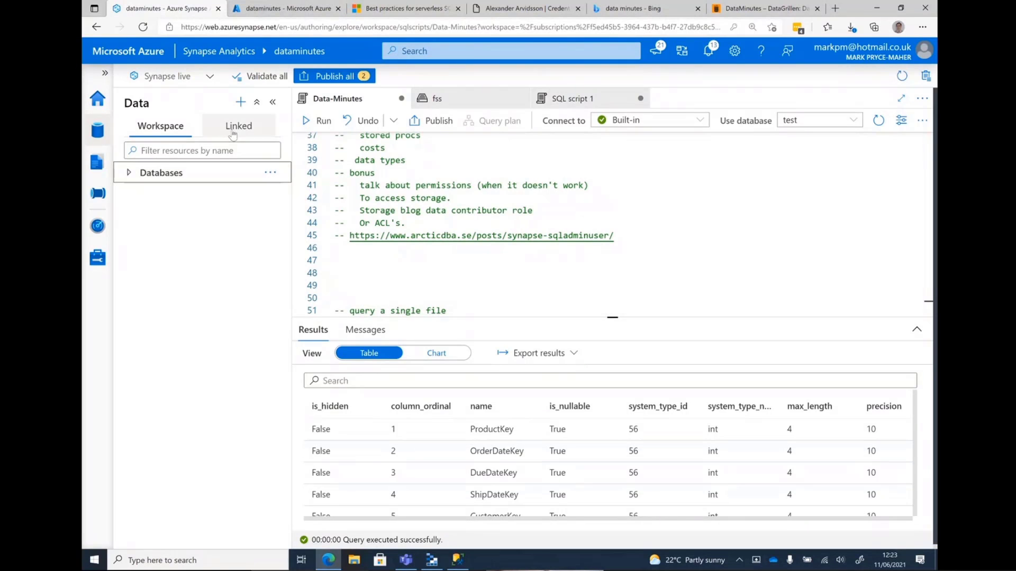
- View linked data lake storage, return to Data-Minutes, then open the cont container
{"action": "left_click", "coordinate": [238, 126]}
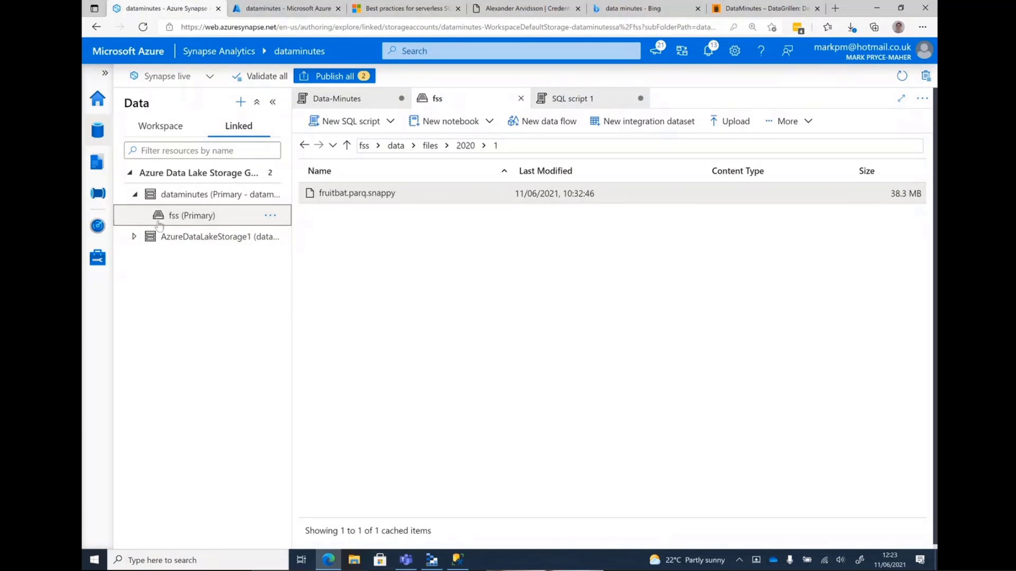
{"action": "mouse_move", "coordinate": [191, 216]}
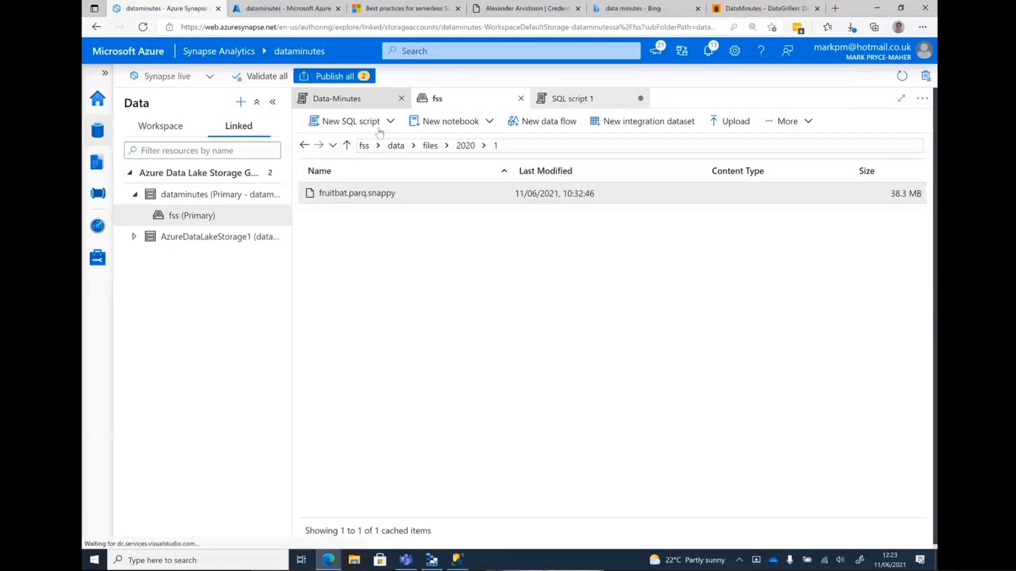
{"action": "left_click", "coordinate": [337, 98]}
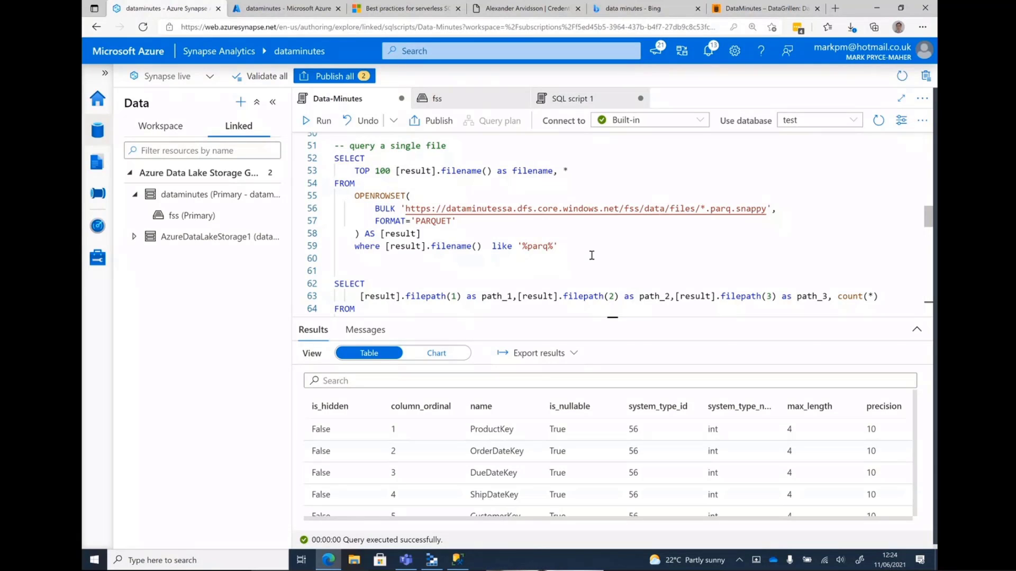
{"action": "left_click", "coordinate": [208, 237]}
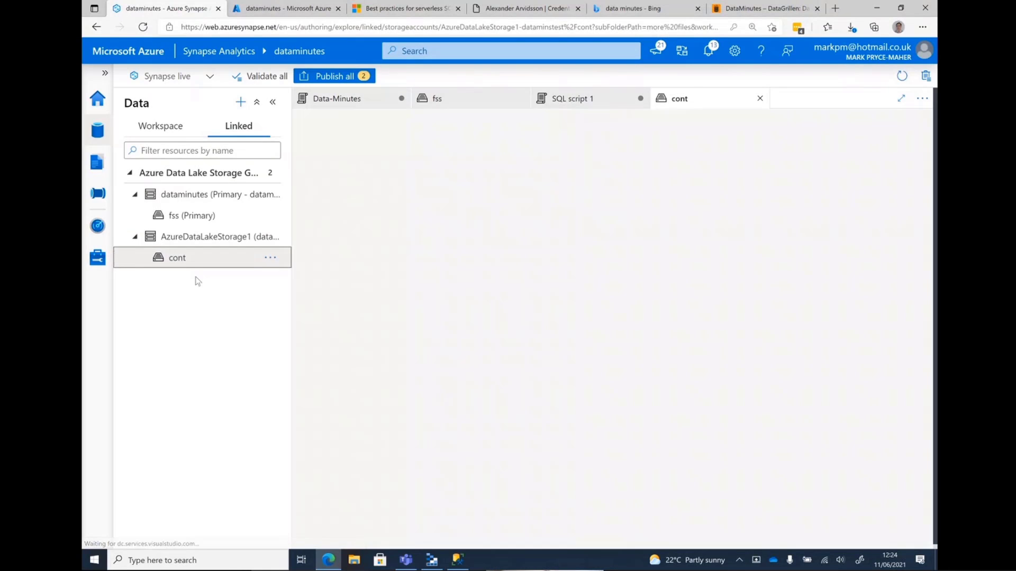
- Rename carter.txt in 'more files' to carter.csv and generate a TOP 100 rows script
{"action": "left_click", "coordinate": [177, 257]}
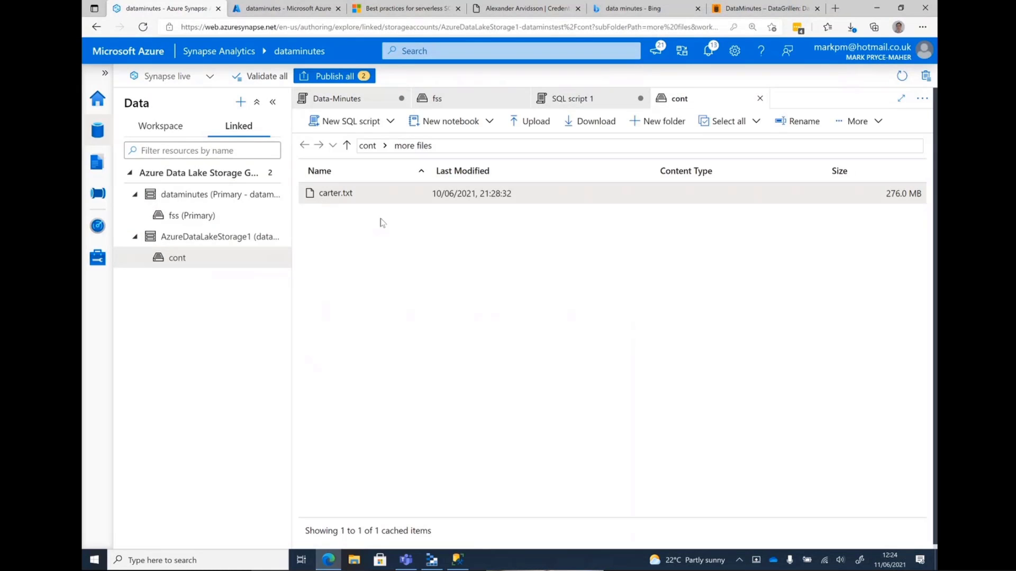
{"action": "right_click", "coordinate": [335, 193]}
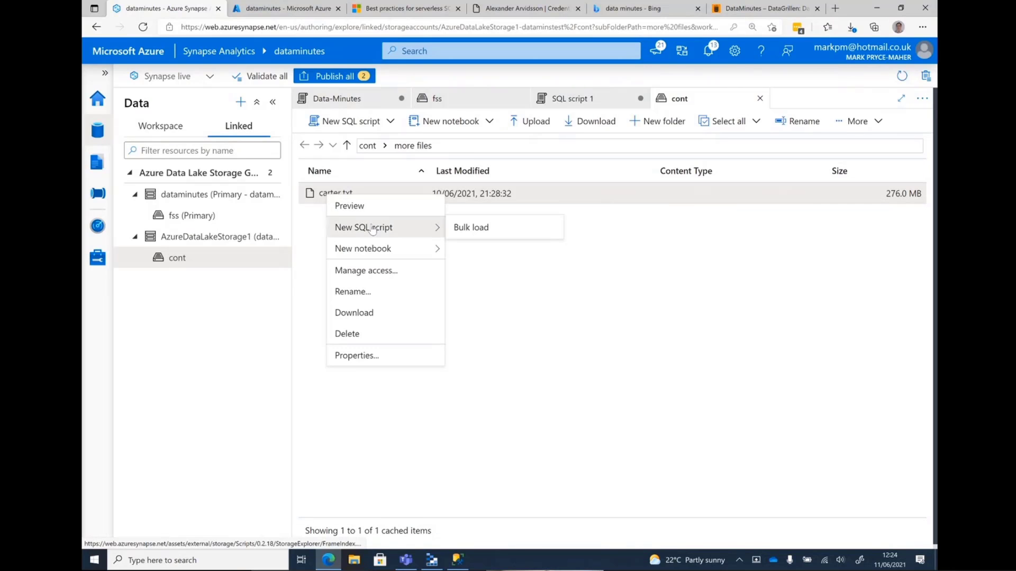
{"action": "left_click", "coordinate": [348, 205]}
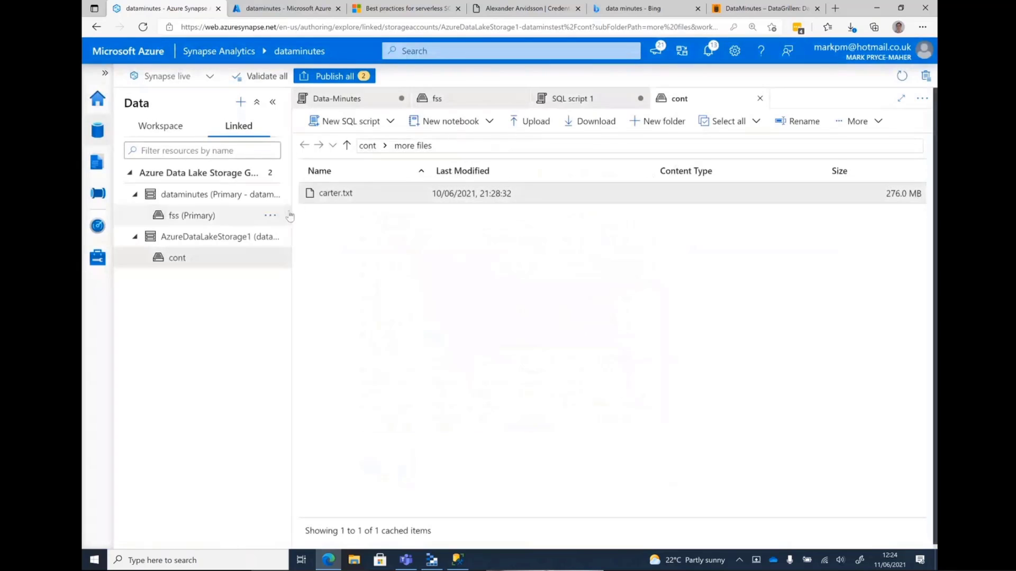
{"action": "right_click", "coordinate": [336, 193]}
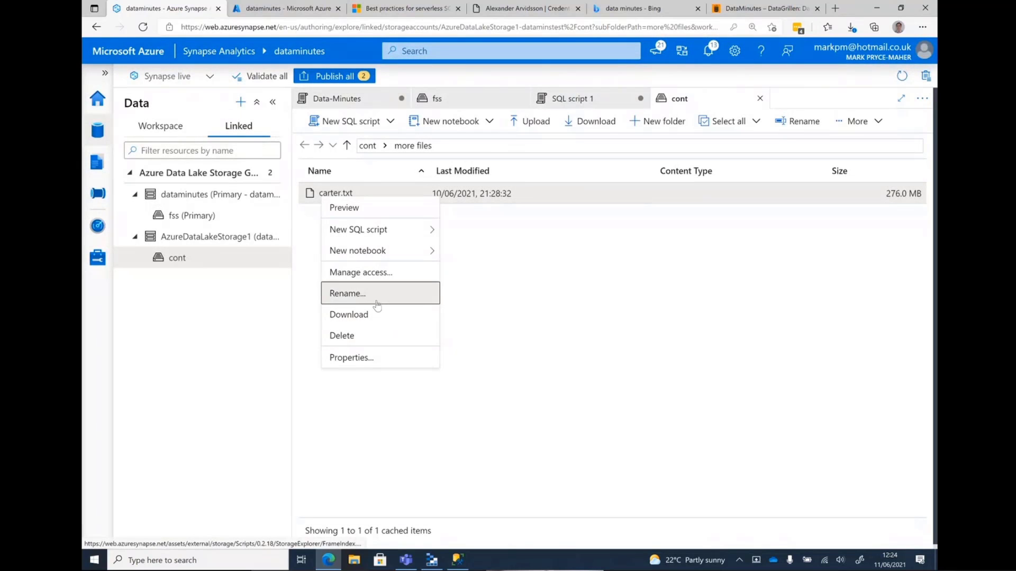
{"action": "left_click", "coordinate": [347, 292]}
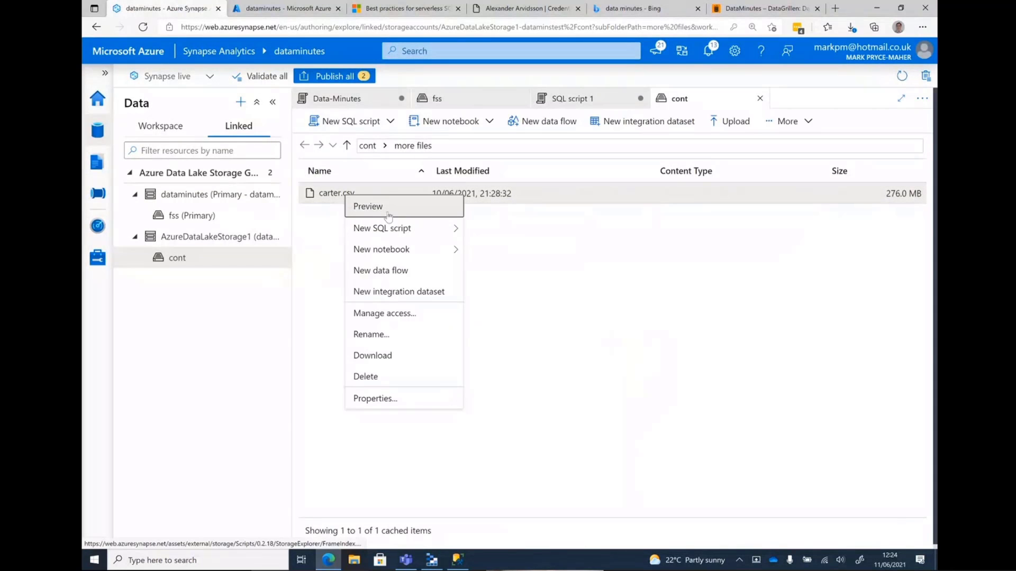
{"action": "left_click", "coordinate": [381, 228]}
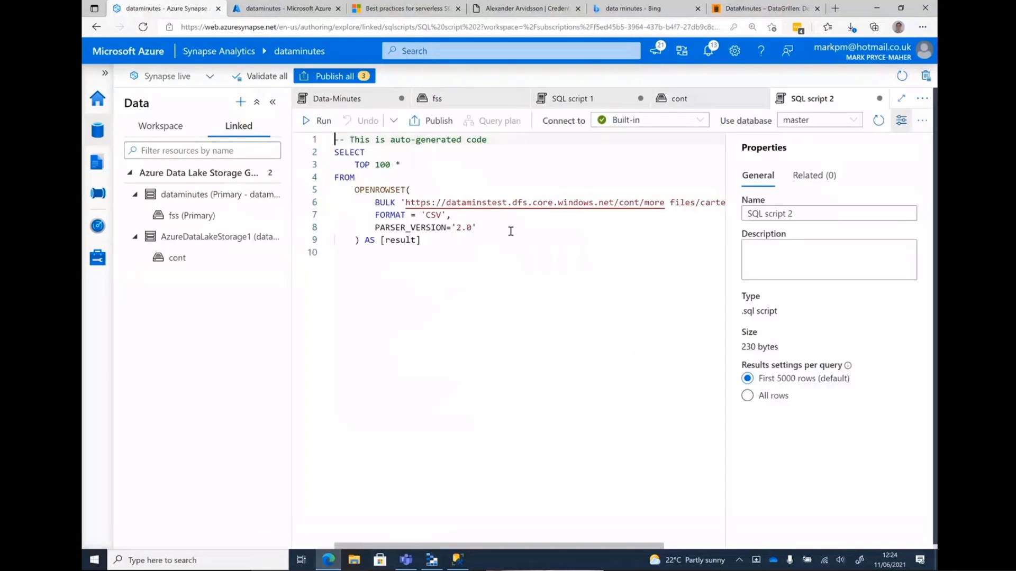
- Run SQL script 2 on carter.csv and see the file-cannot-be-opened error
{"action": "left_click", "coordinate": [317, 121]}
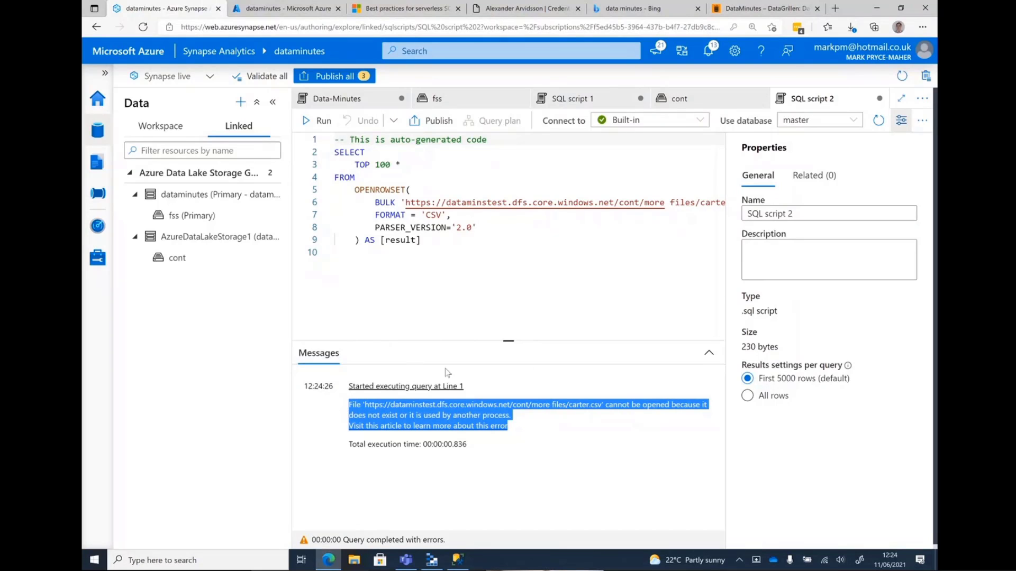
{"action": "mouse_move", "coordinate": [97, 237]}
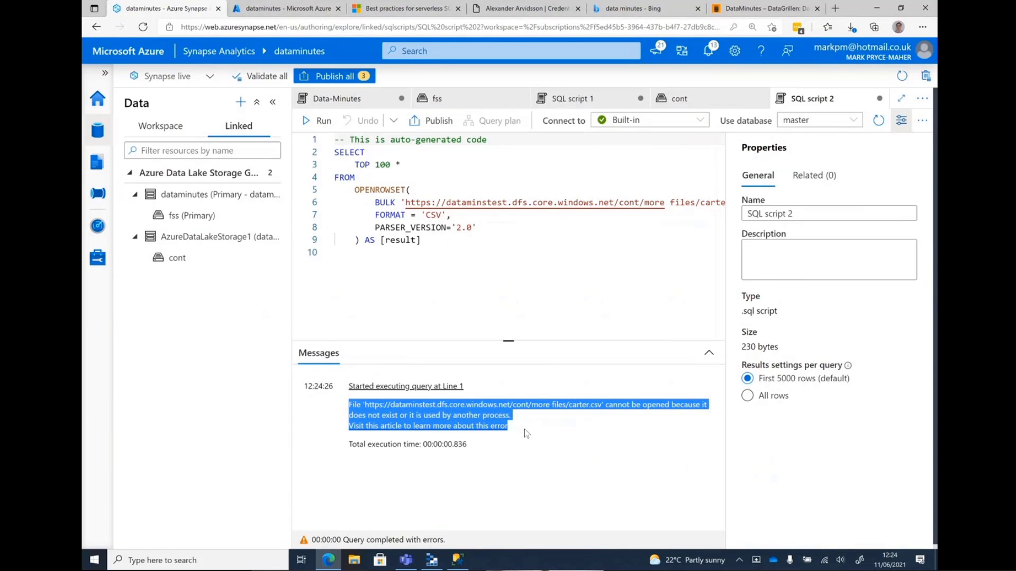
{"action": "mouse_move", "coordinate": [537, 429]}
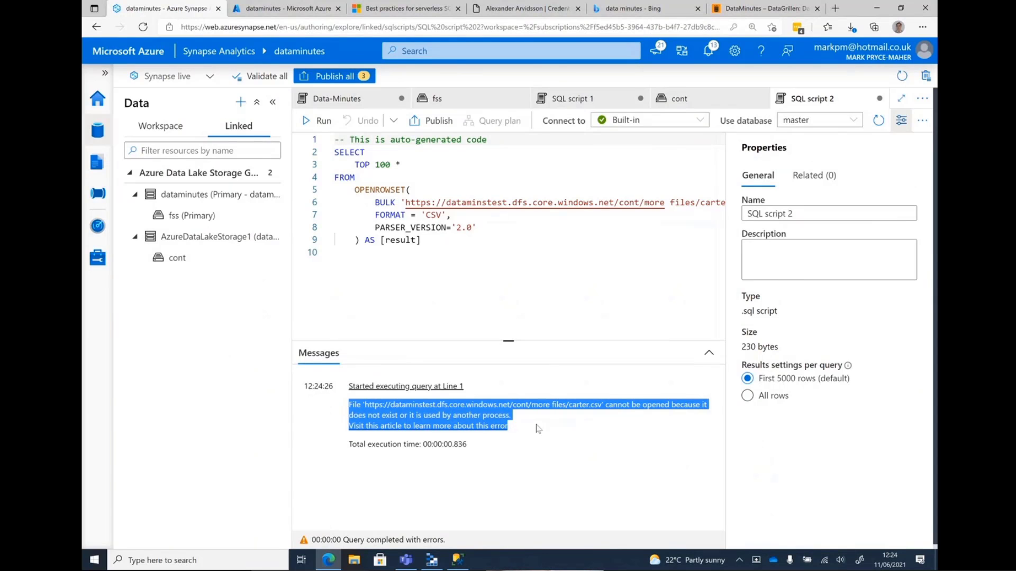